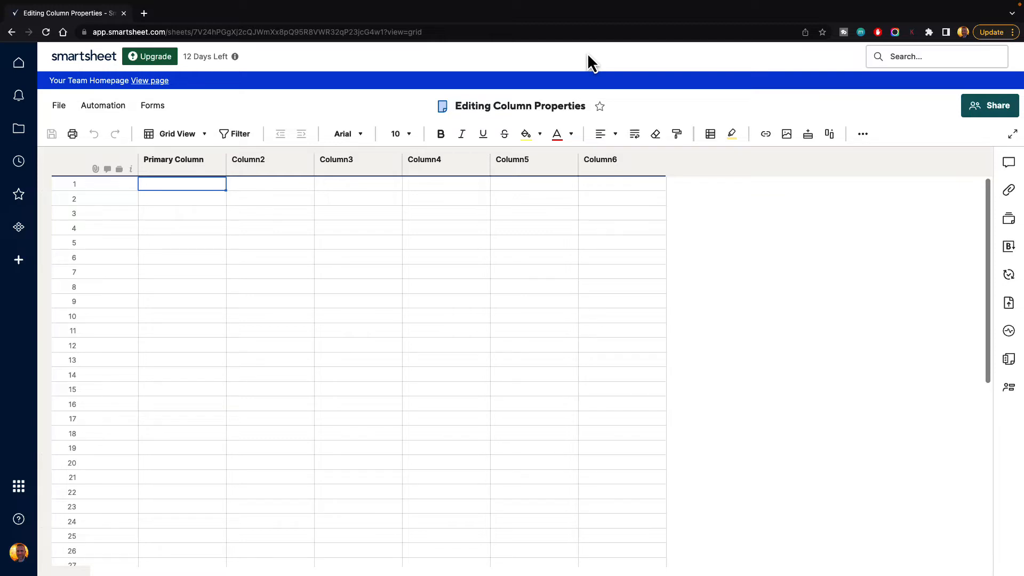
{"action": "mouse_move", "coordinate": [574, 83]}
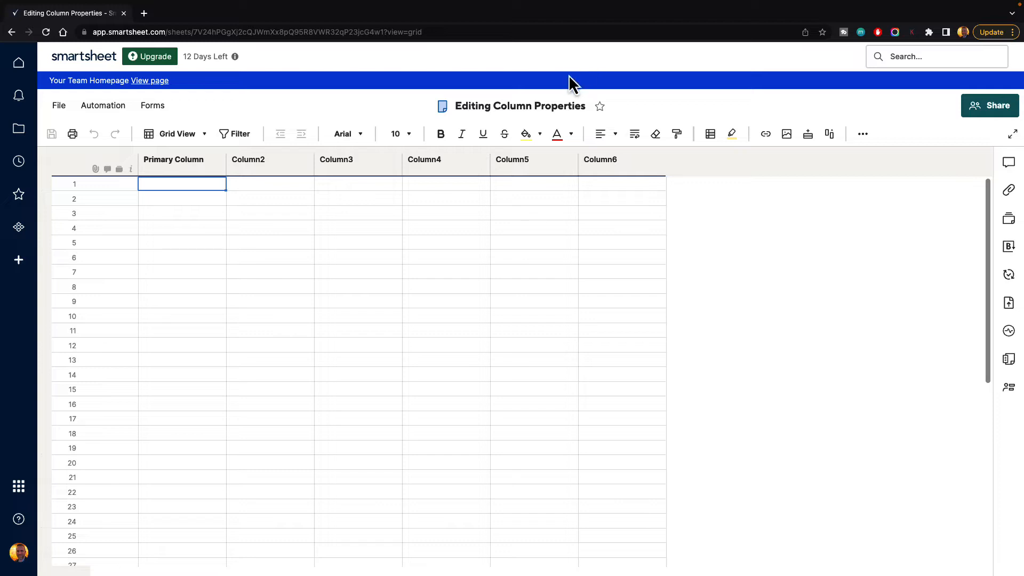
Step: Rename the Primary Column to 'Task Name' in its column properties, not yet confirmed
{"action": "left_click", "coordinate": [181, 183]}
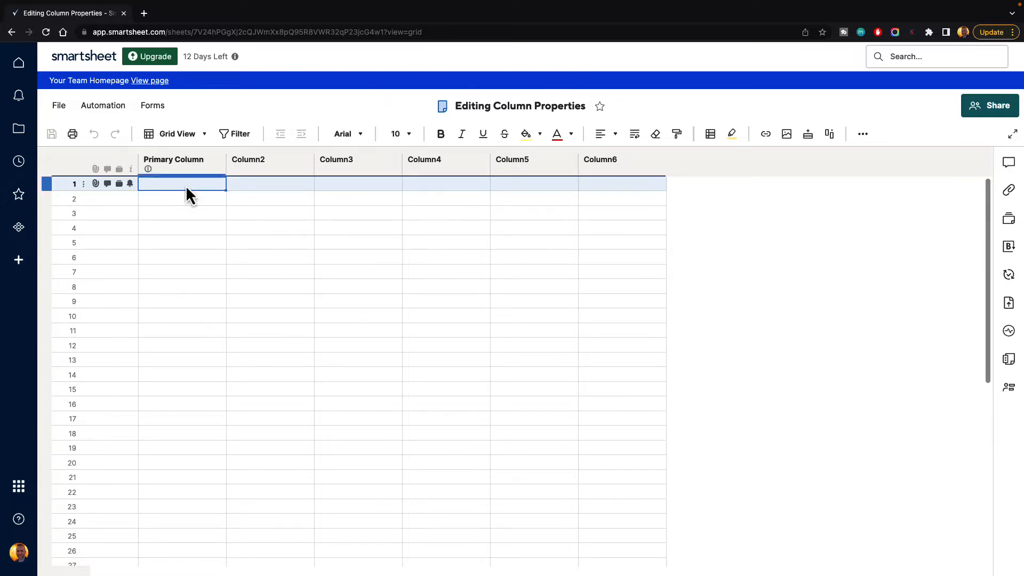
{"action": "left_click", "coordinate": [336, 159]}
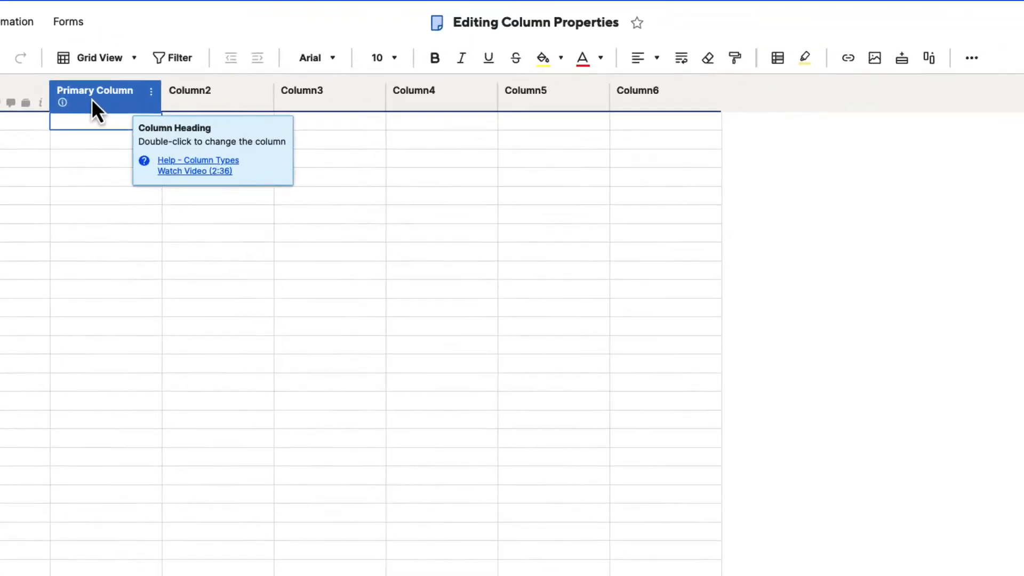
{"action": "mouse_move", "coordinate": [120, 57]}
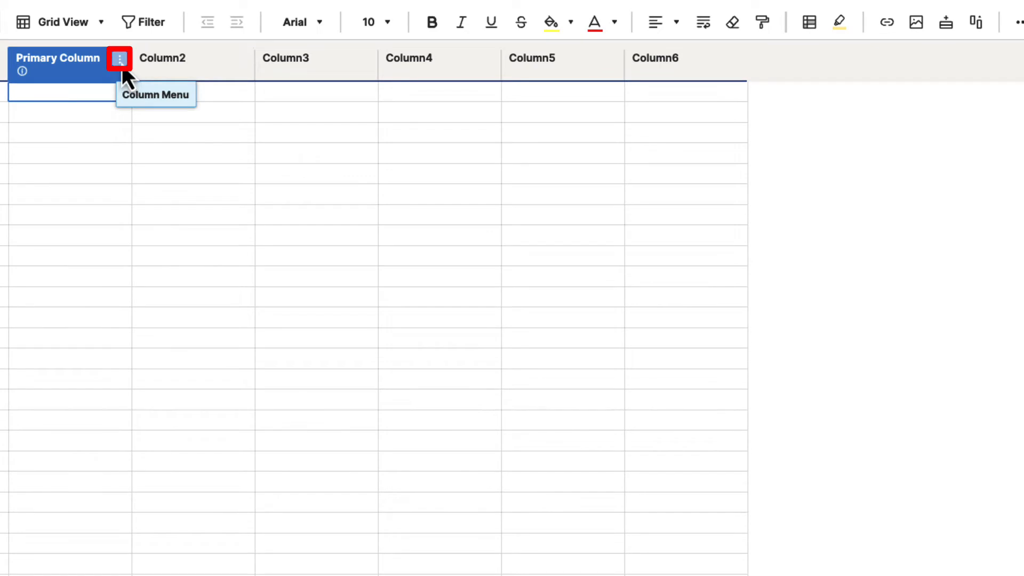
{"action": "left_click", "coordinate": [119, 57]}
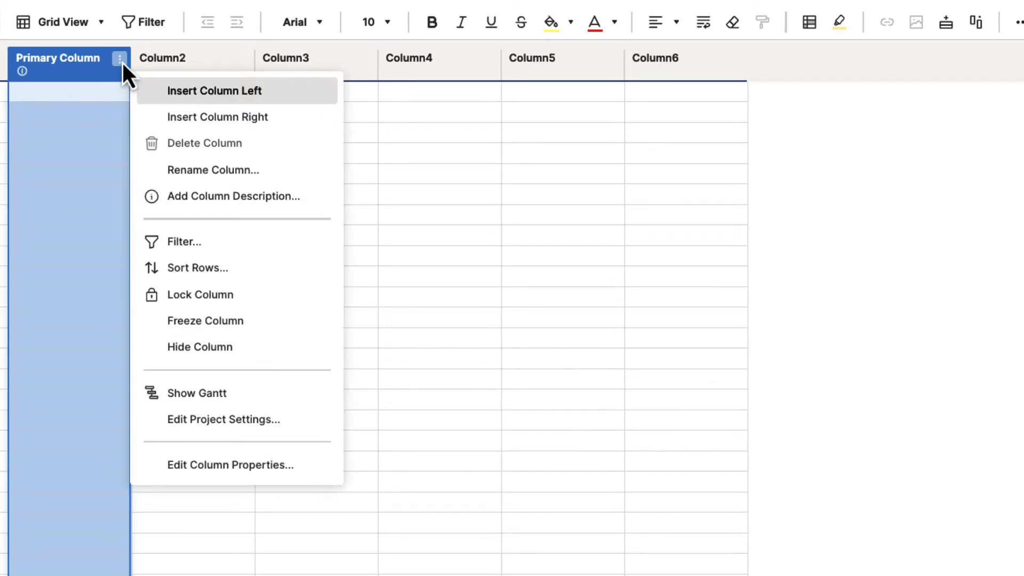
{"action": "mouse_move", "coordinate": [230, 464]}
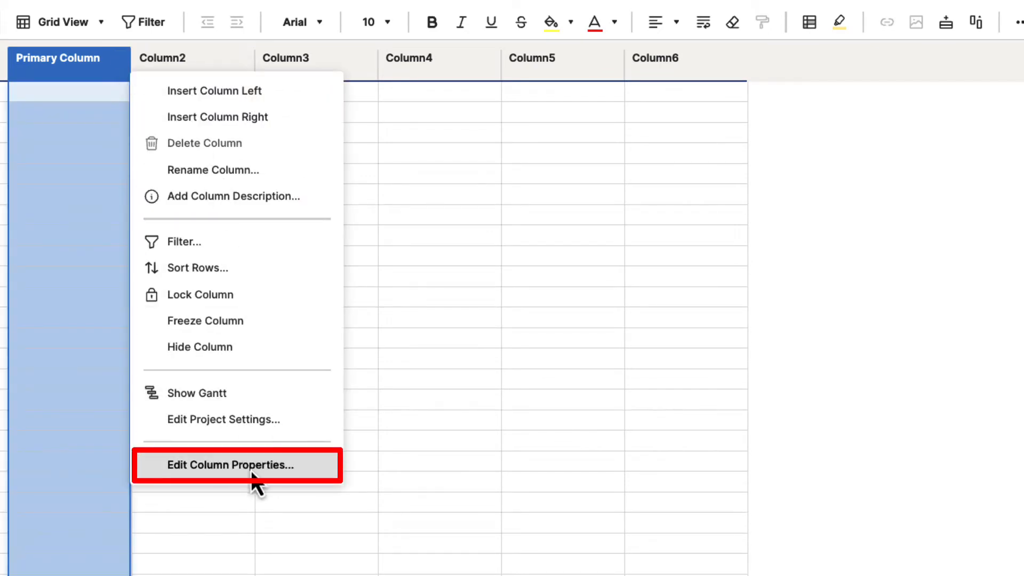
{"action": "left_click", "coordinate": [231, 464]}
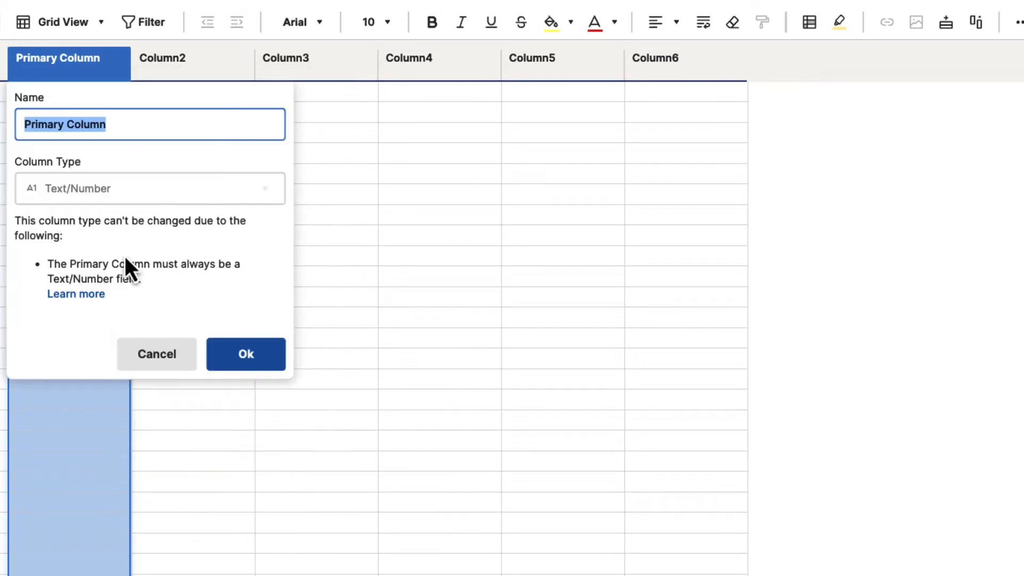
{"action": "mouse_move", "coordinate": [95, 176]}
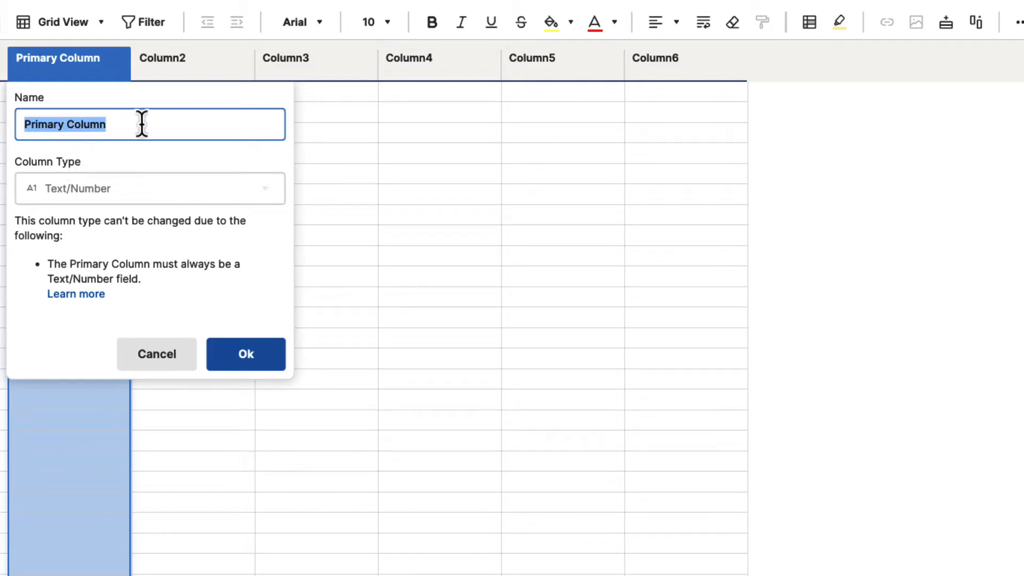
{"action": "type", "text": "Ta"}
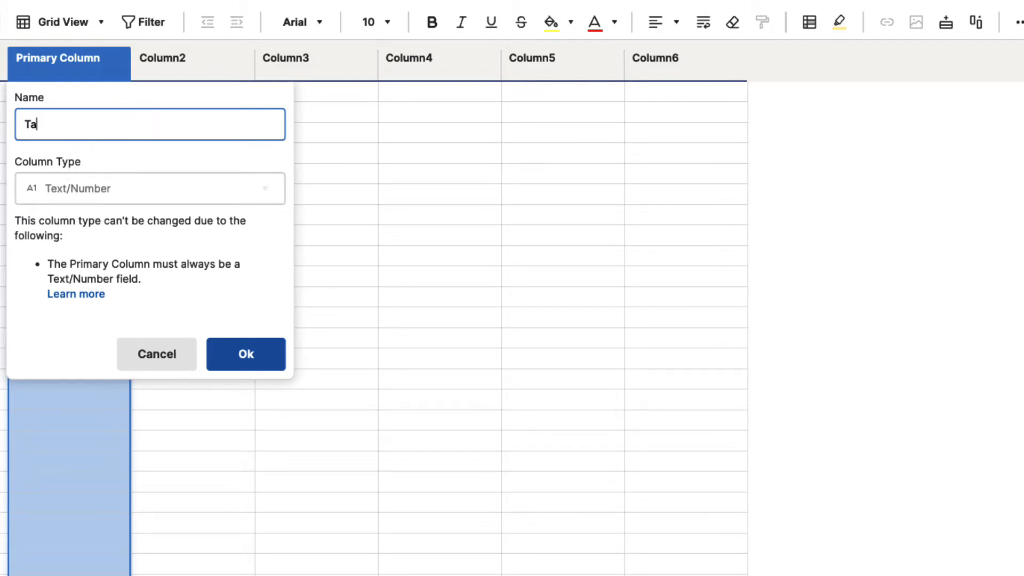
{"action": "type", "text": "sk Name"}
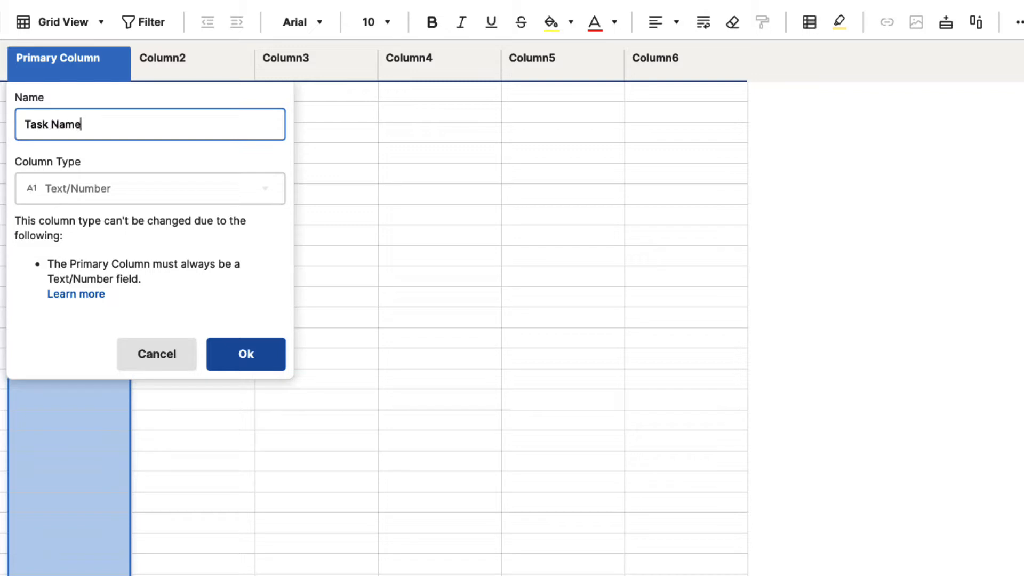
{"action": "mouse_move", "coordinate": [46, 196]}
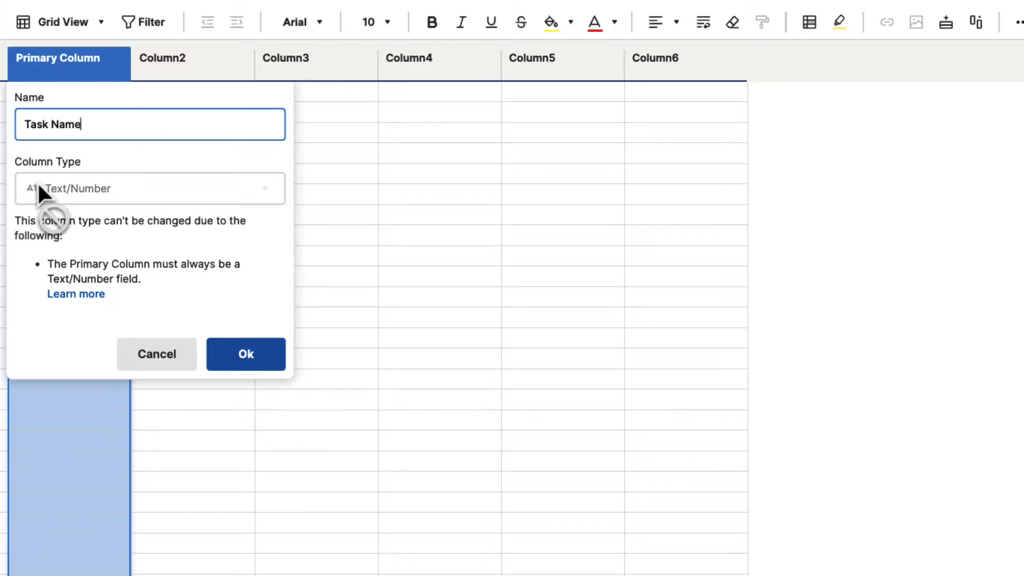
{"action": "mouse_move", "coordinate": [150, 202]}
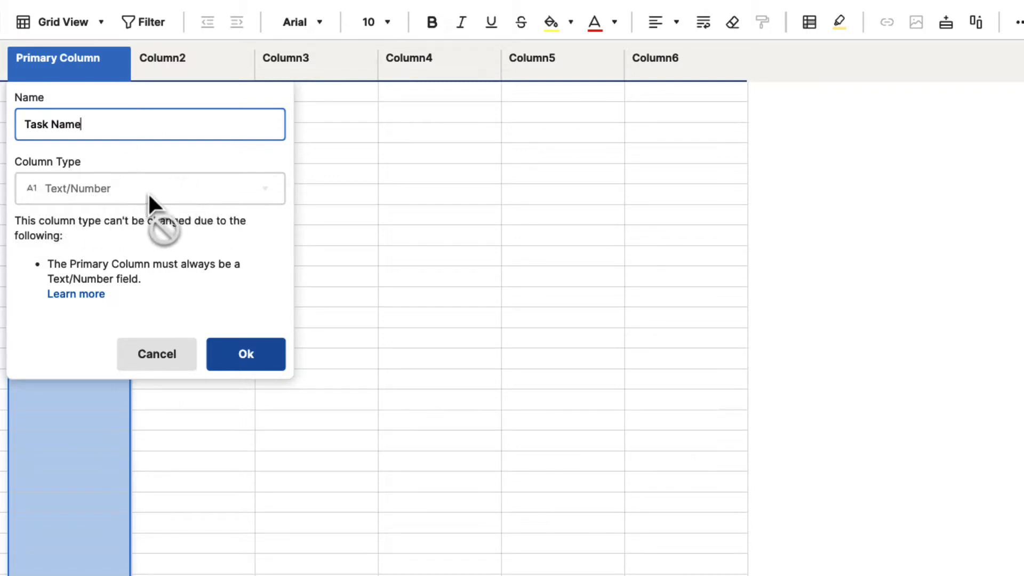
{"action": "mouse_move", "coordinate": [267, 199]}
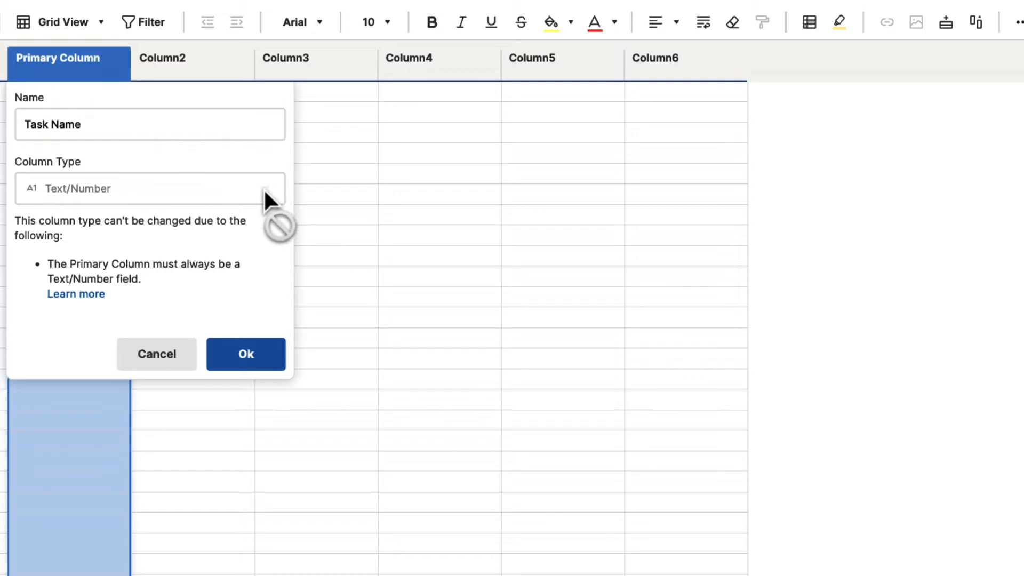
{"action": "mouse_move", "coordinate": [234, 209]}
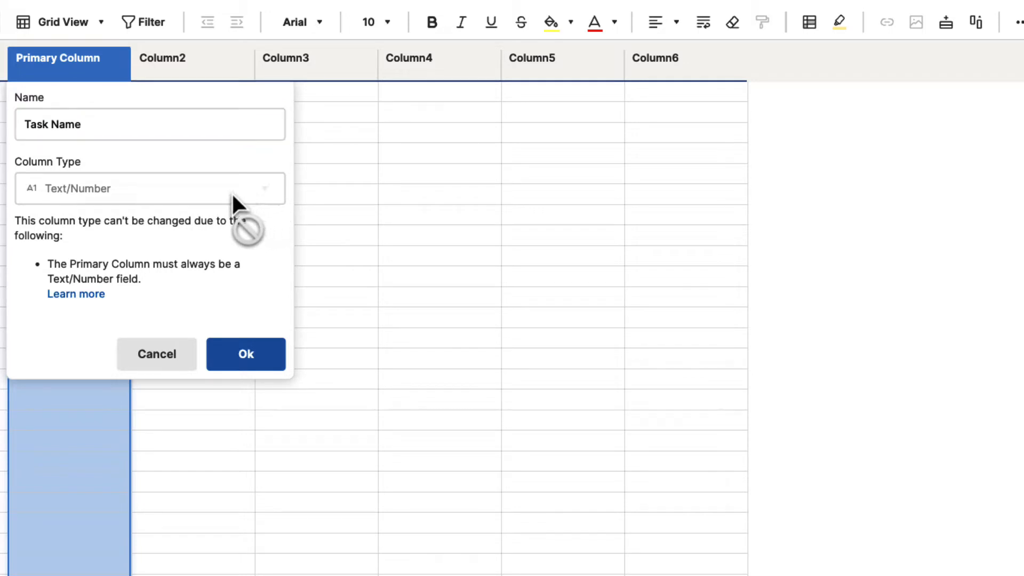
{"action": "mouse_move", "coordinate": [171, 171]}
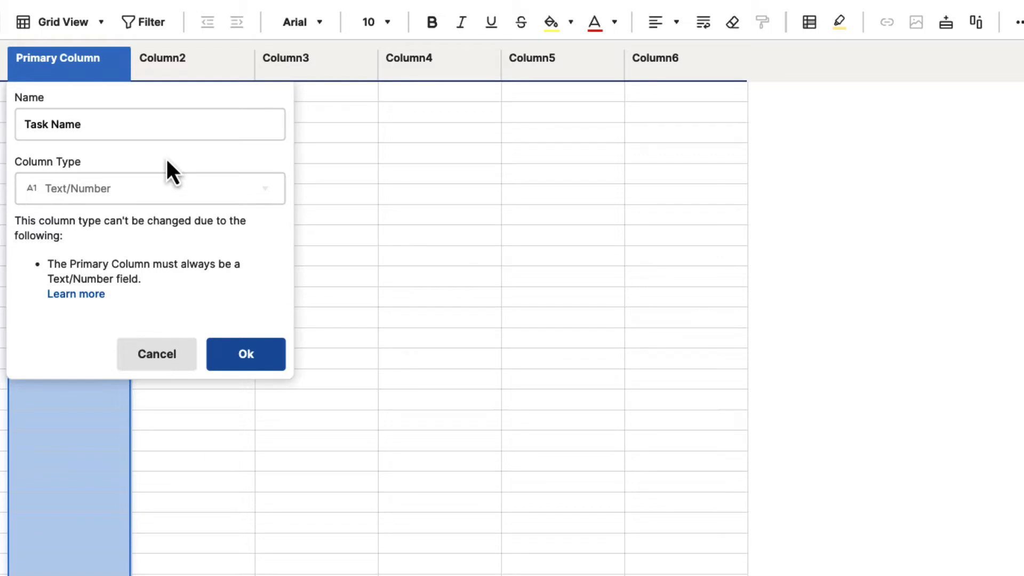
{"action": "mouse_move", "coordinate": [108, 206]}
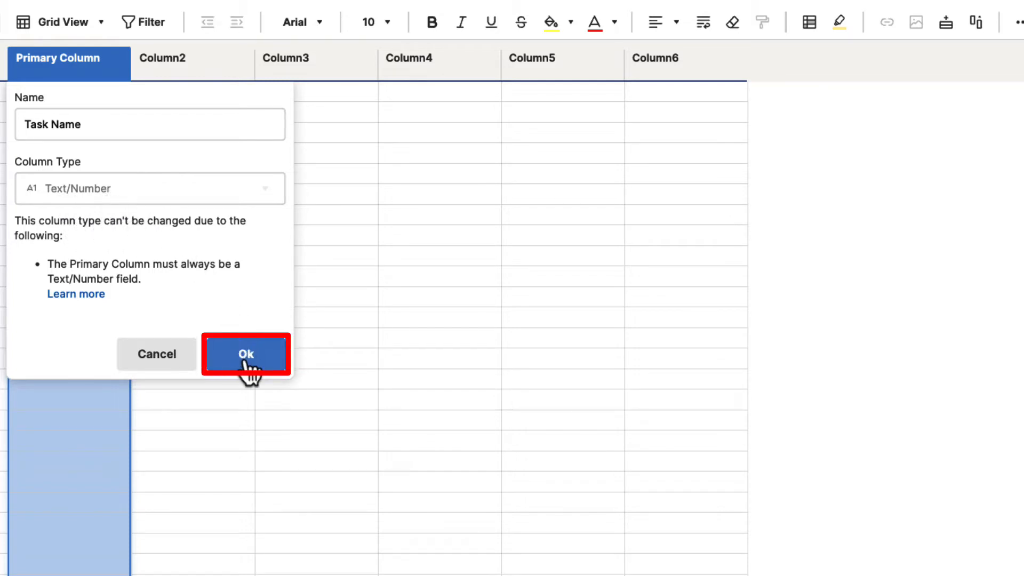
Step: Confirm 'Task Name' as the first column's name and return to the sheet
{"action": "left_click", "coordinate": [246, 354]}
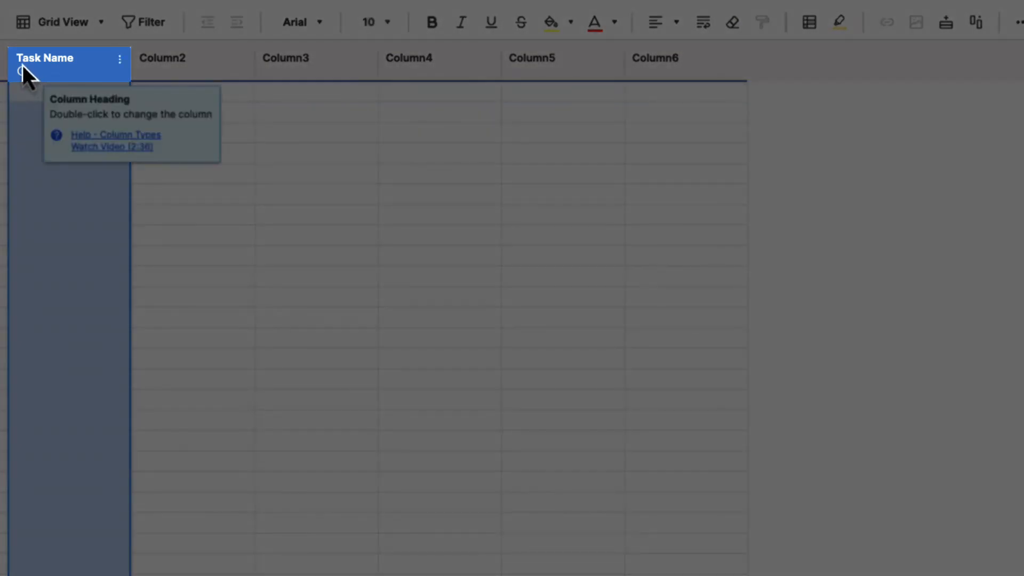
{"action": "mouse_move", "coordinate": [90, 71]}
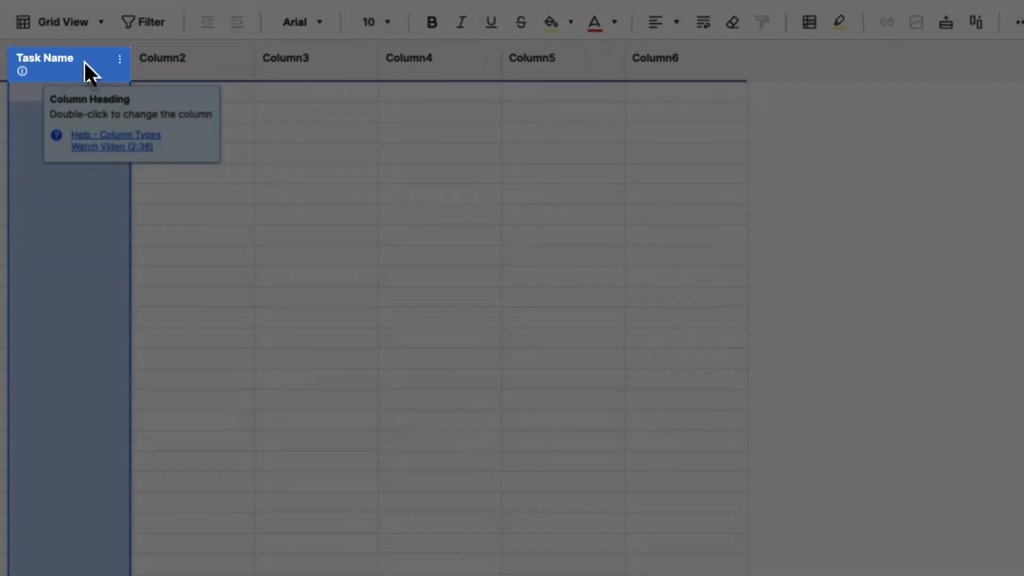
{"action": "left_click", "coordinate": [437, 63]}
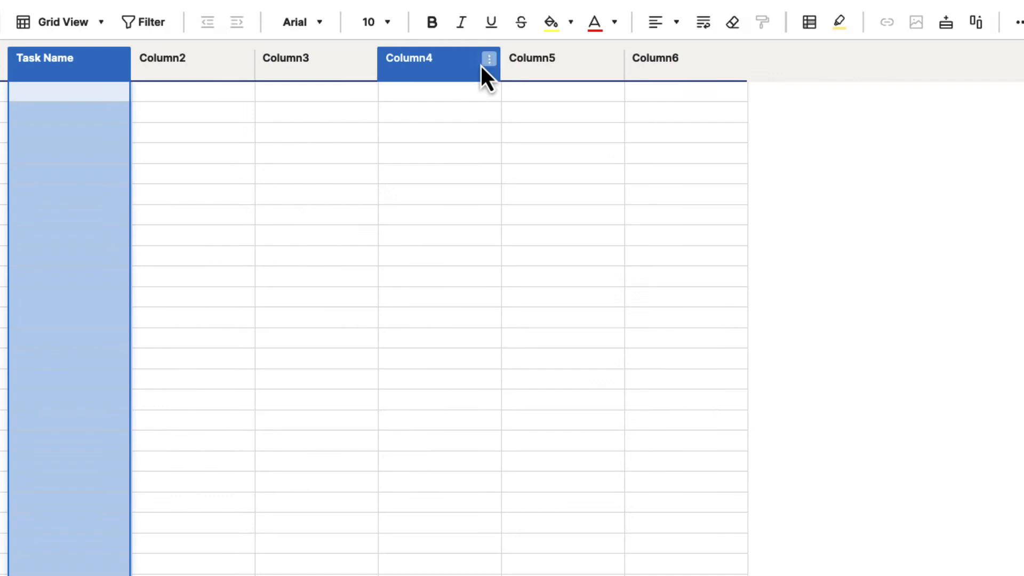
Step: Show the available column types for Column2 in its properties
{"action": "left_click", "coordinate": [242, 60]}
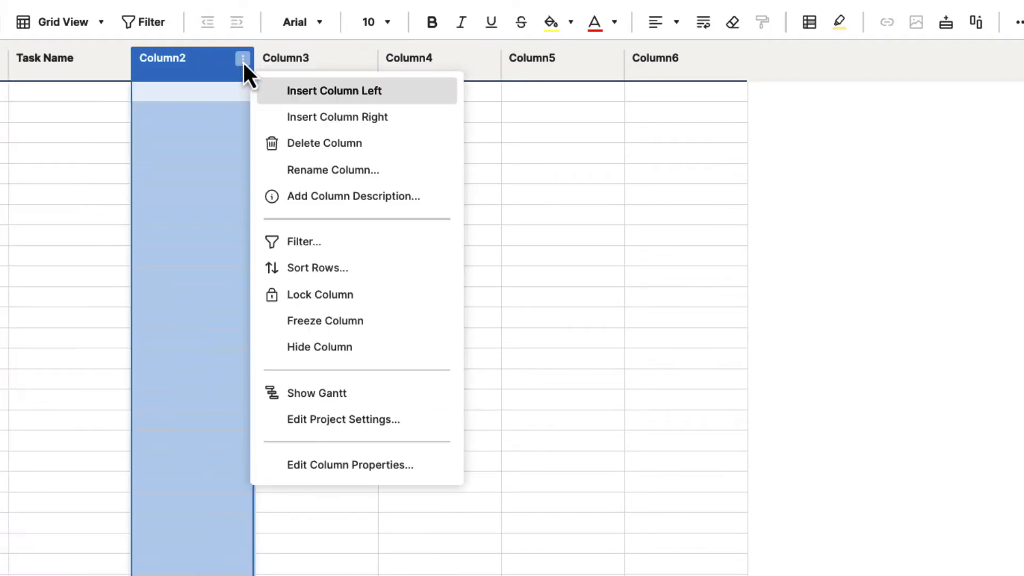
{"action": "mouse_move", "coordinate": [353, 494]}
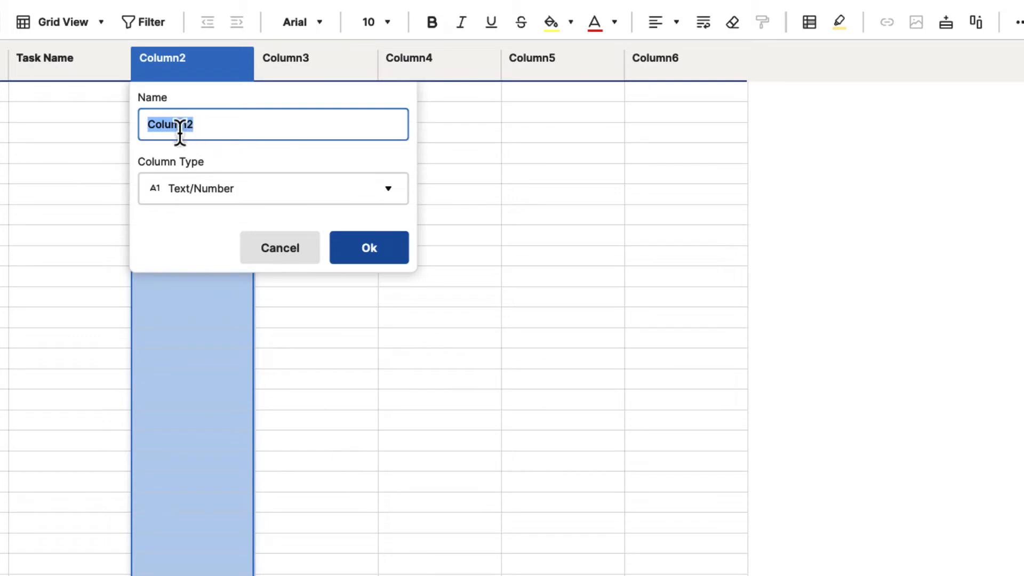
{"action": "mouse_move", "coordinate": [166, 190]}
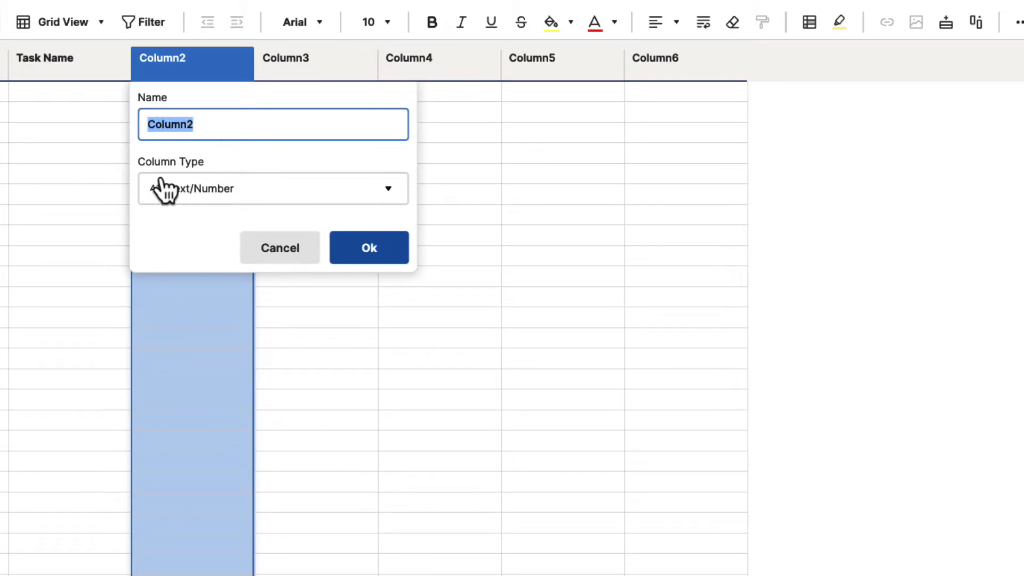
{"action": "mouse_move", "coordinate": [391, 206]}
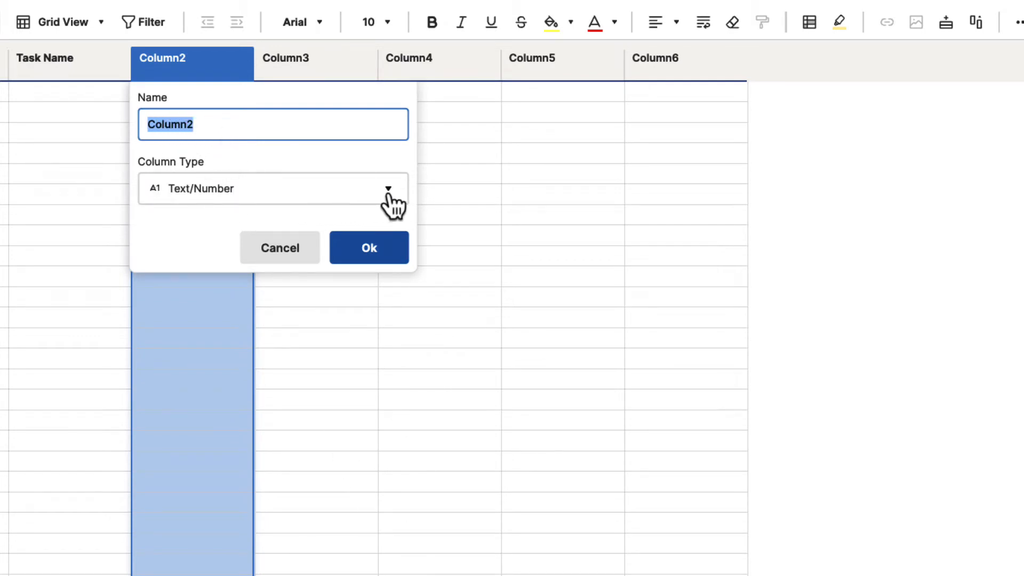
{"action": "left_click", "coordinate": [387, 189]}
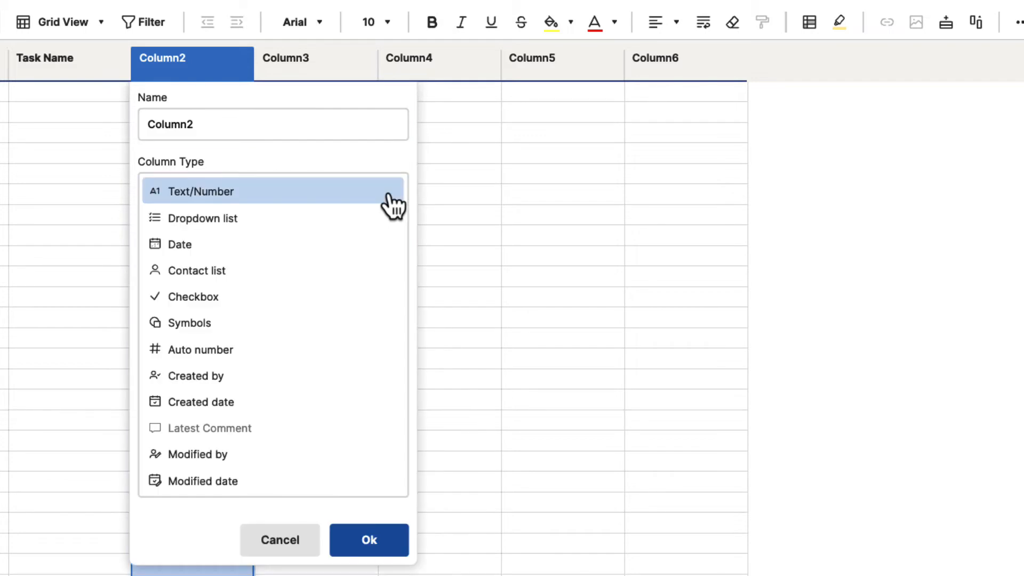
{"action": "mouse_move", "coordinate": [382, 209]}
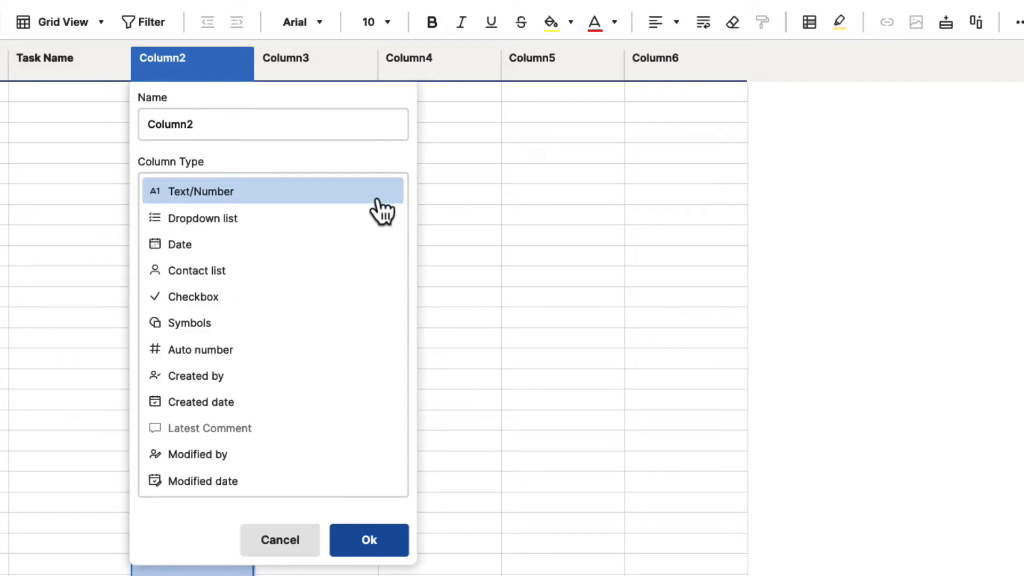
{"action": "mouse_move", "coordinate": [265, 217]}
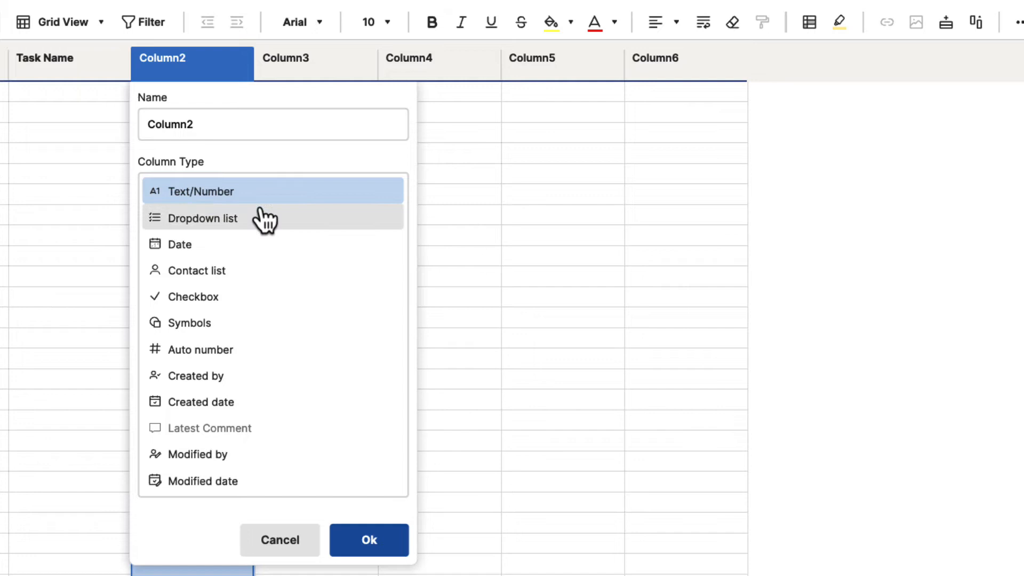
{"action": "mouse_move", "coordinate": [275, 249]}
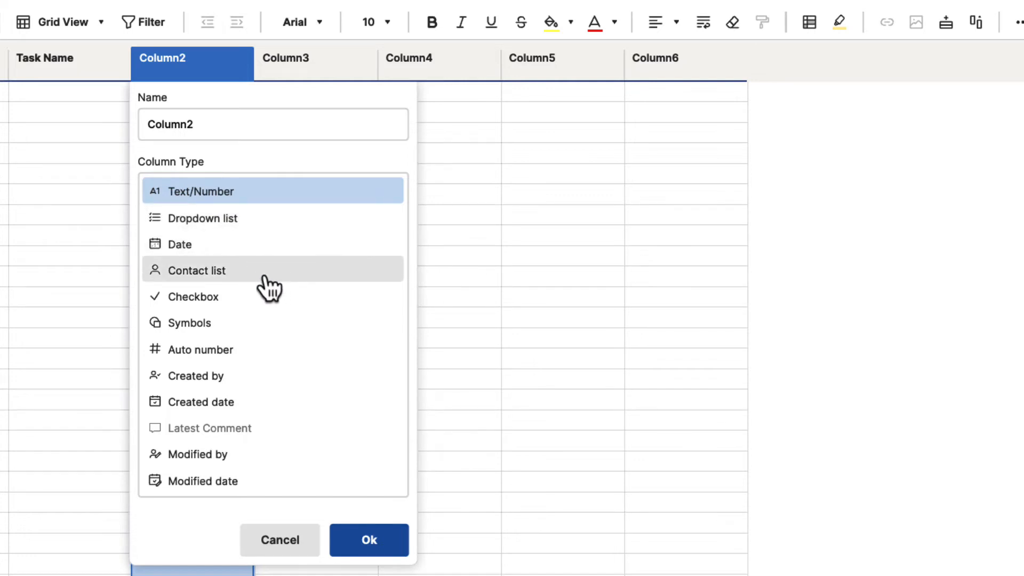
{"action": "mouse_move", "coordinate": [292, 342]}
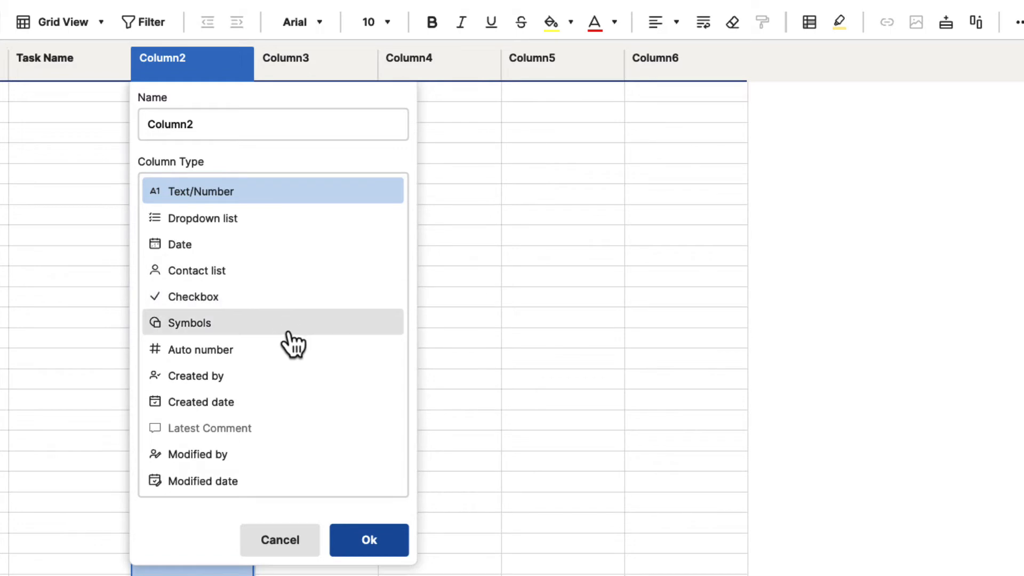
{"action": "mouse_move", "coordinate": [290, 356]}
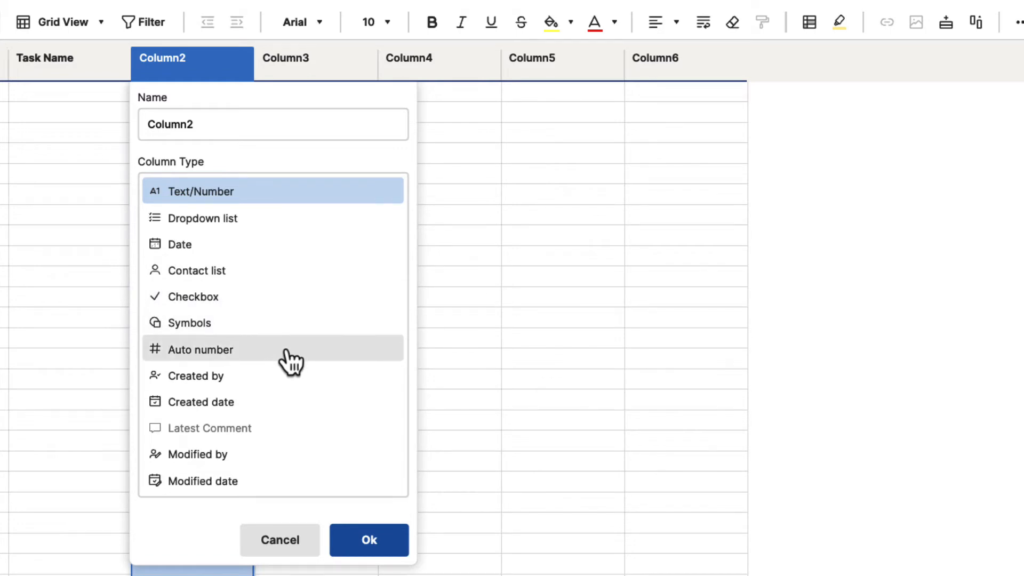
{"action": "mouse_move", "coordinate": [310, 423]}
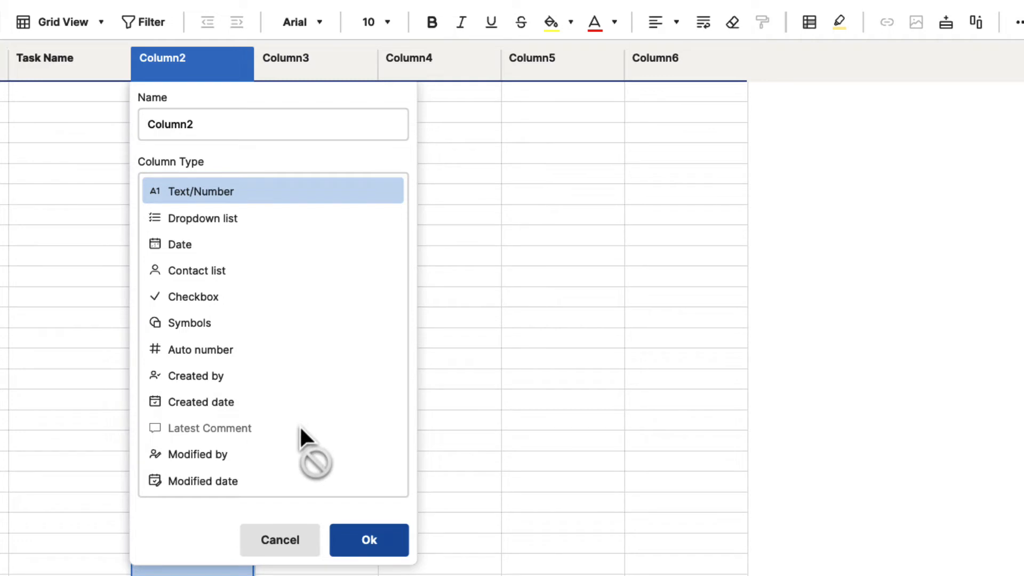
{"action": "mouse_move", "coordinate": [274, 454]}
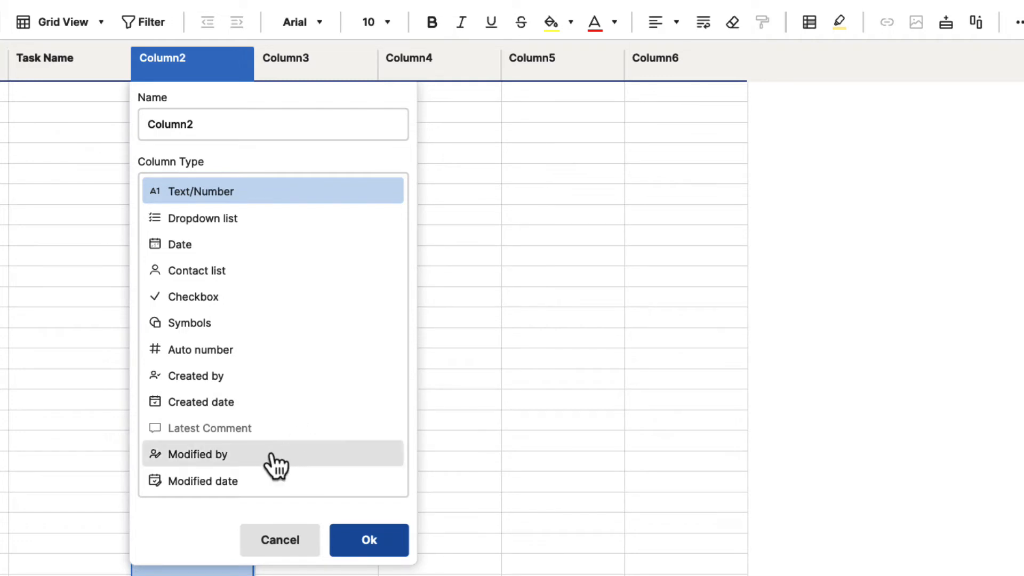
{"action": "mouse_move", "coordinate": [269, 481]}
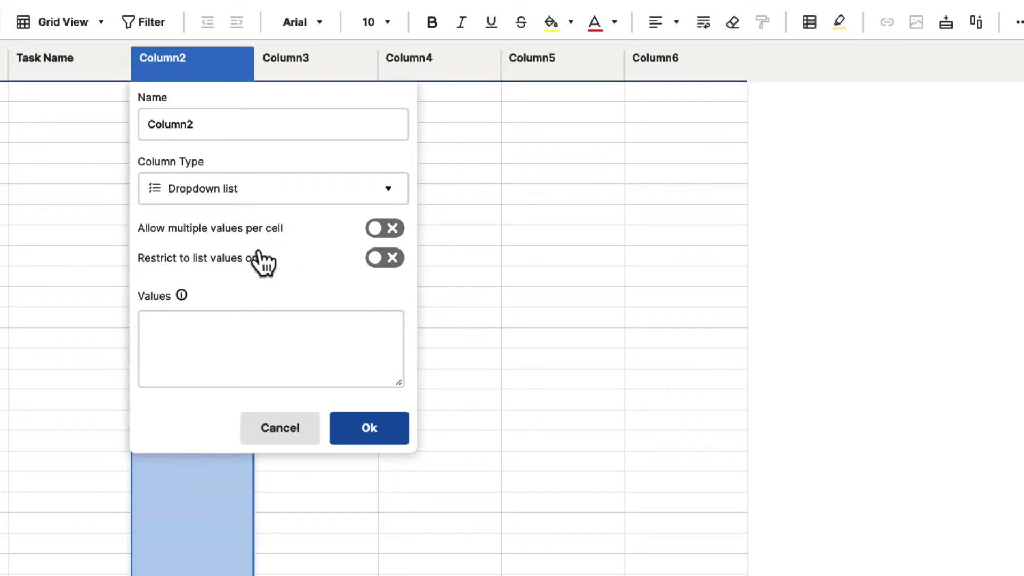
{"action": "mouse_move", "coordinate": [258, 248]}
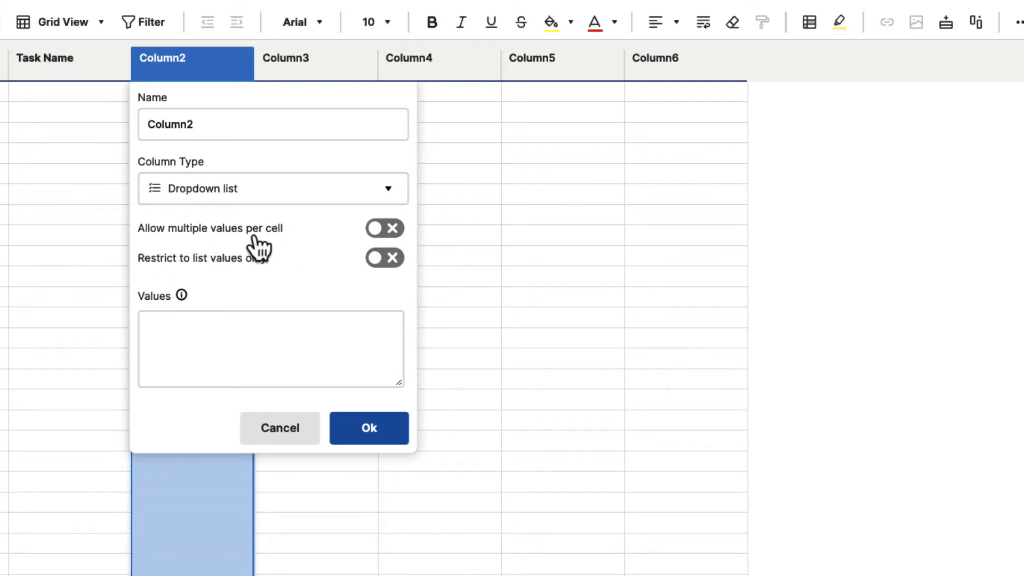
{"action": "mouse_move", "coordinate": [237, 274]}
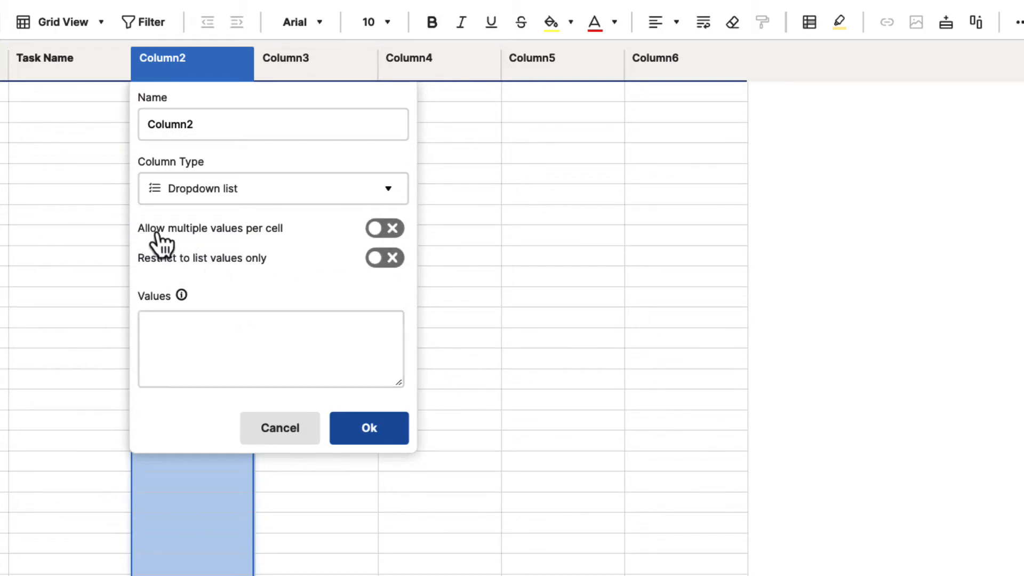
Step: Make Column2 a dropdown named Sport with values Soccer, Football, Baseball, Basketball
{"action": "left_click", "coordinate": [269, 349]}
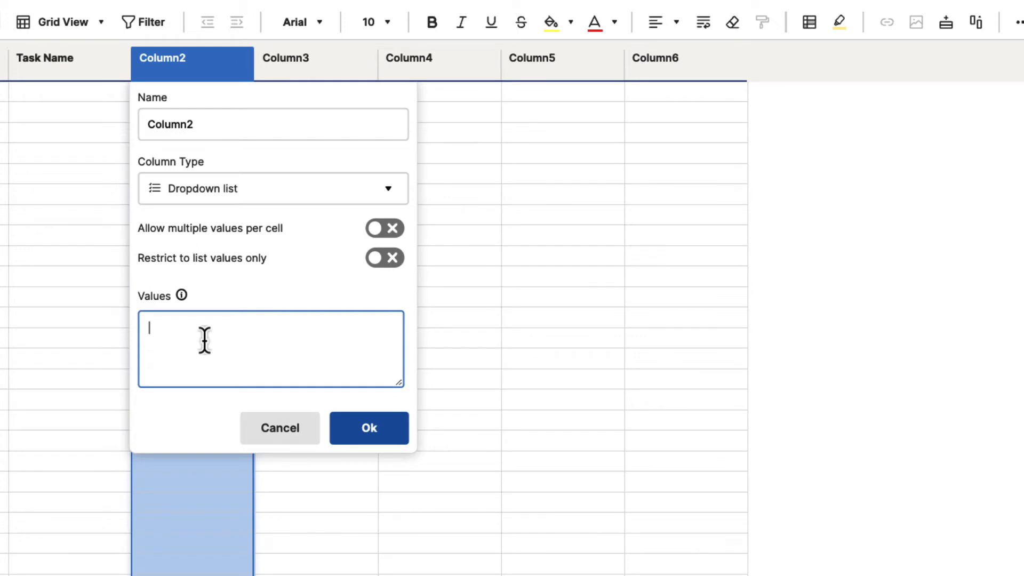
{"action": "type", "text": "Soccer"}
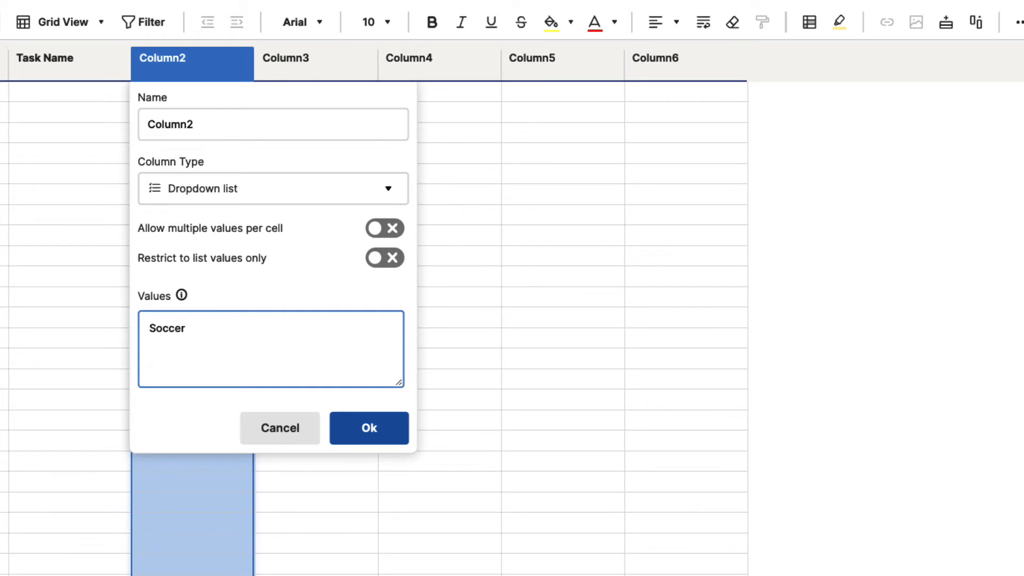
{"action": "type", "text": "Football"}
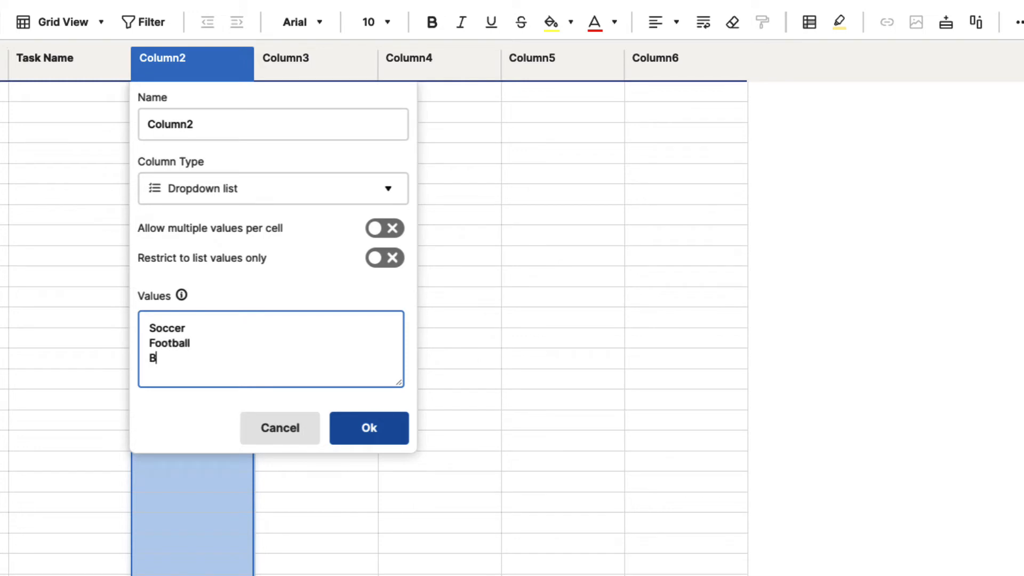
{"action": "type", "text": "aseball"}
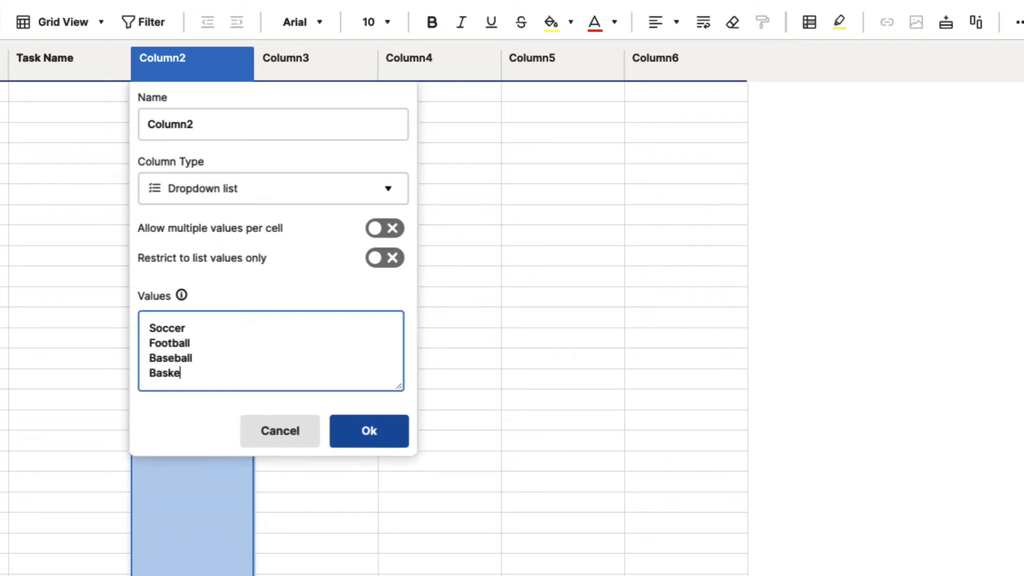
{"action": "type", "text": "tball"}
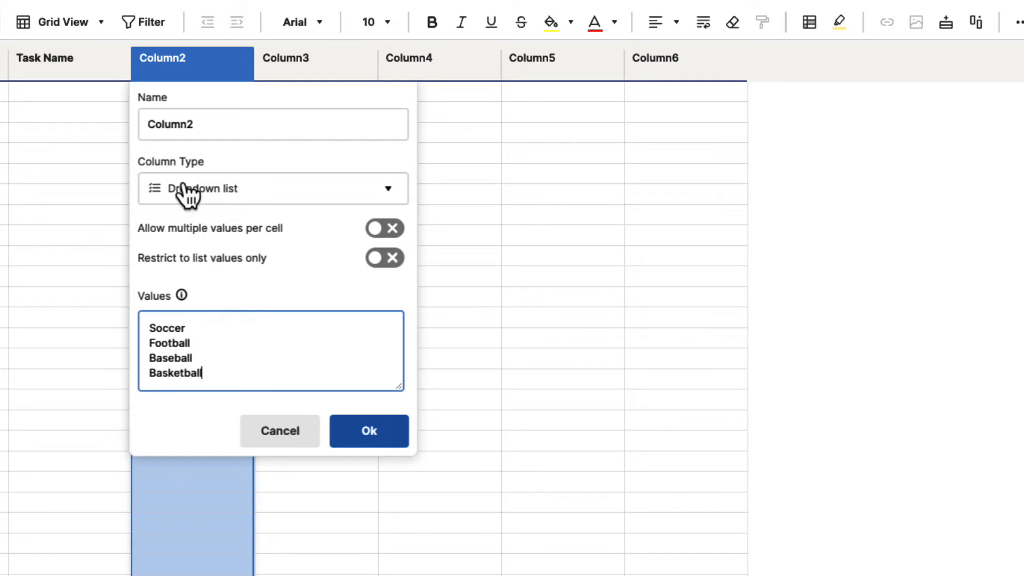
{"action": "left_click", "coordinate": [272, 124]}
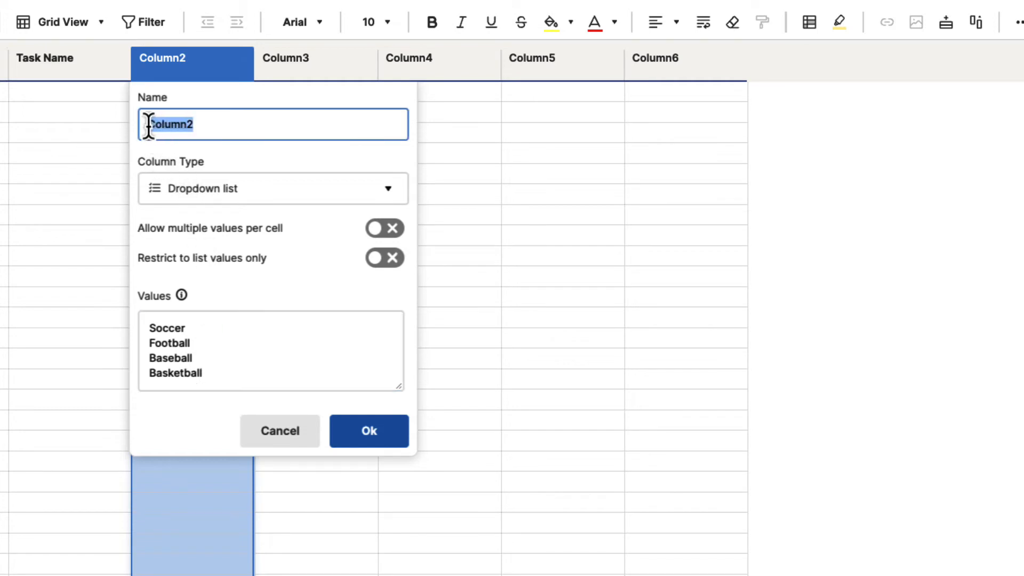
{"action": "type", "text": "Sport"}
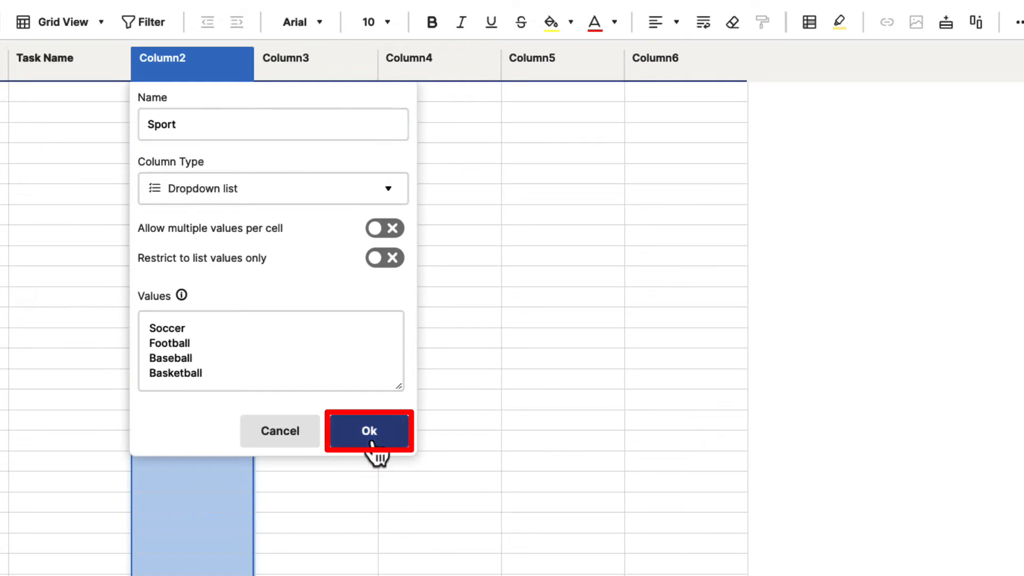
{"action": "left_click", "coordinate": [368, 431]}
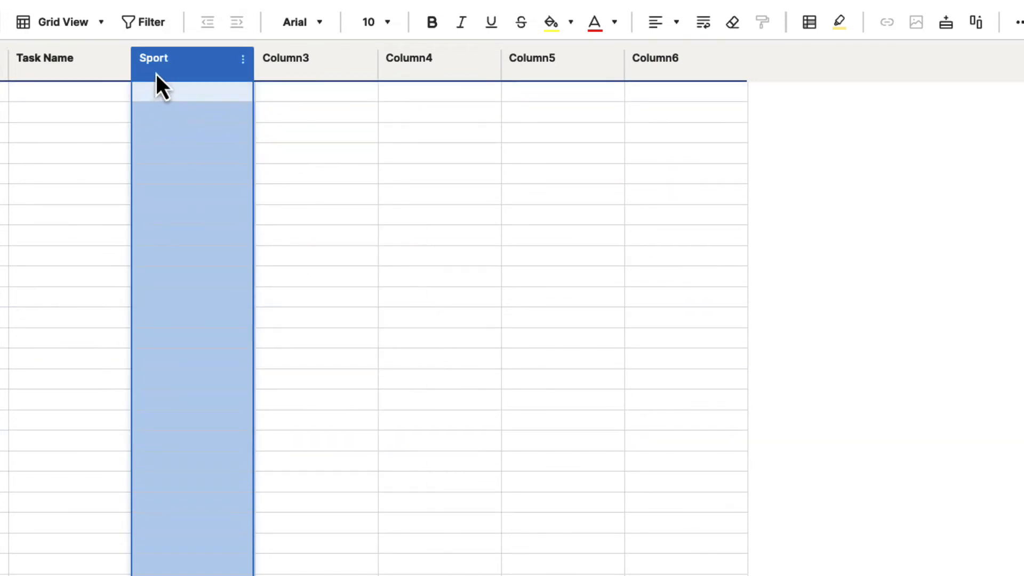
Step: Choose Baseball from the dropdown in the first Sport cell
{"action": "left_click", "coordinate": [191, 92]}
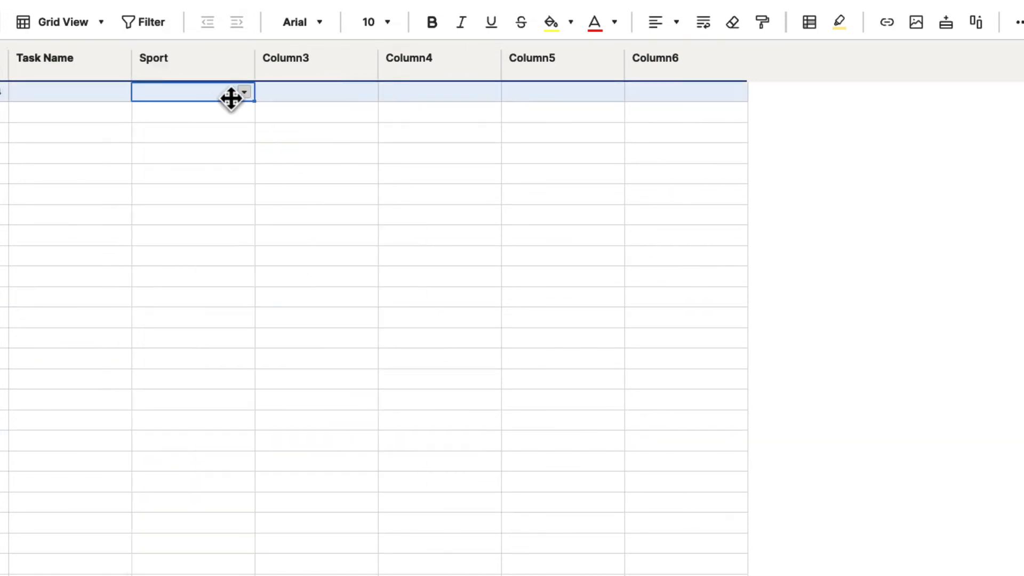
{"action": "left_click", "coordinate": [244, 91]}
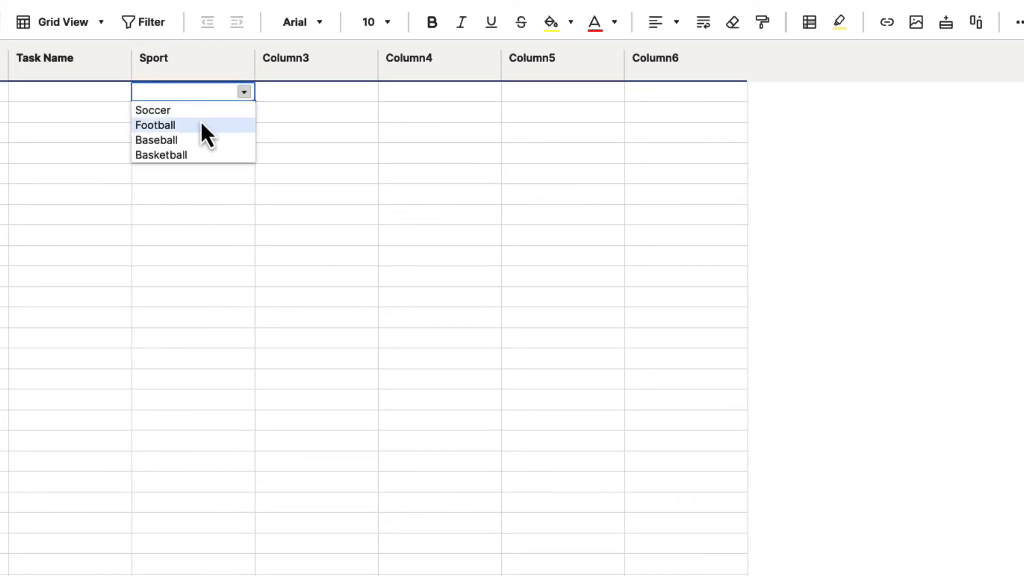
{"action": "left_click", "coordinate": [155, 124]}
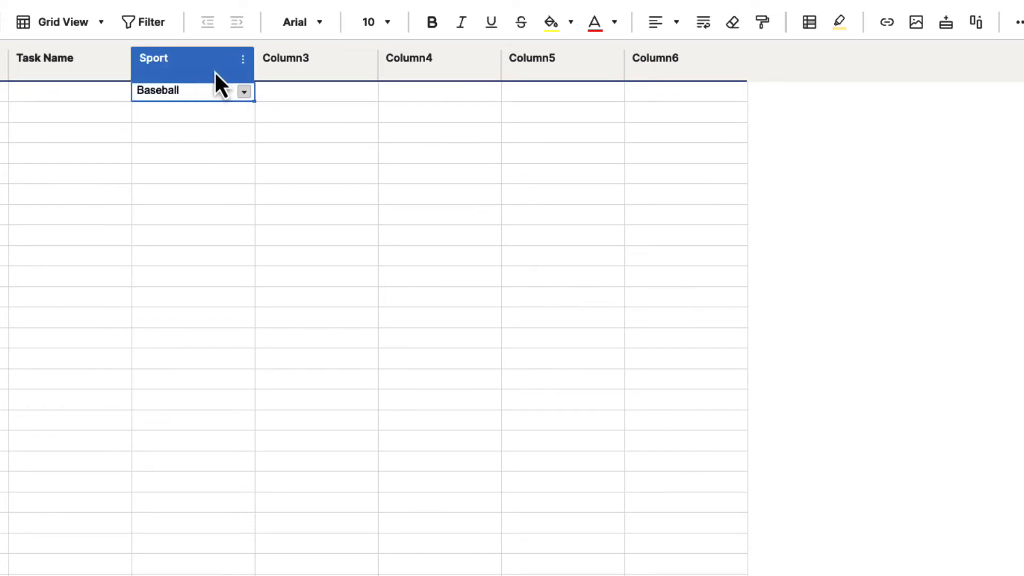
Step: Reopen the Sport column's properties to see its column type options
{"action": "left_click", "coordinate": [243, 58]}
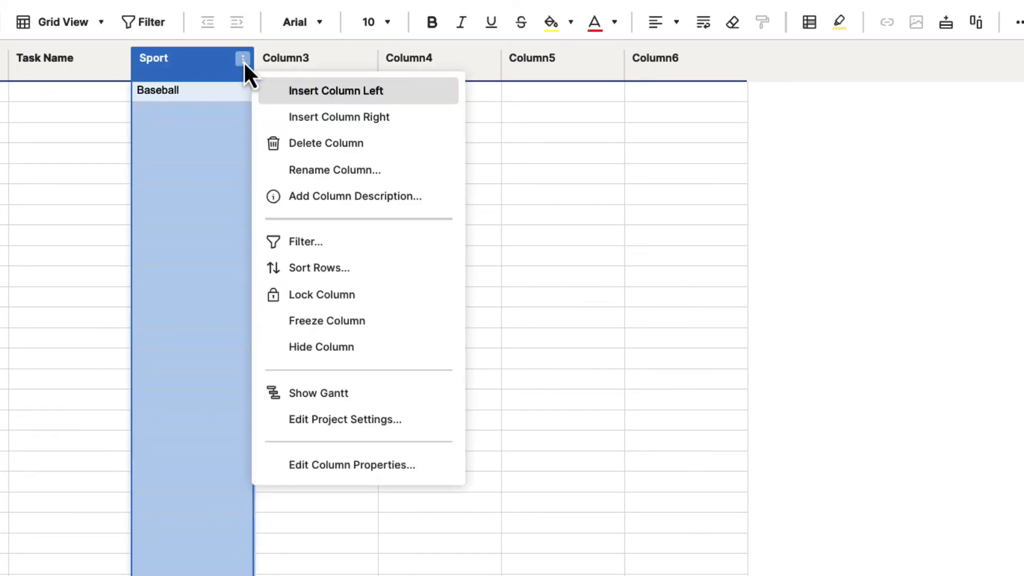
{"action": "mouse_move", "coordinate": [346, 464]}
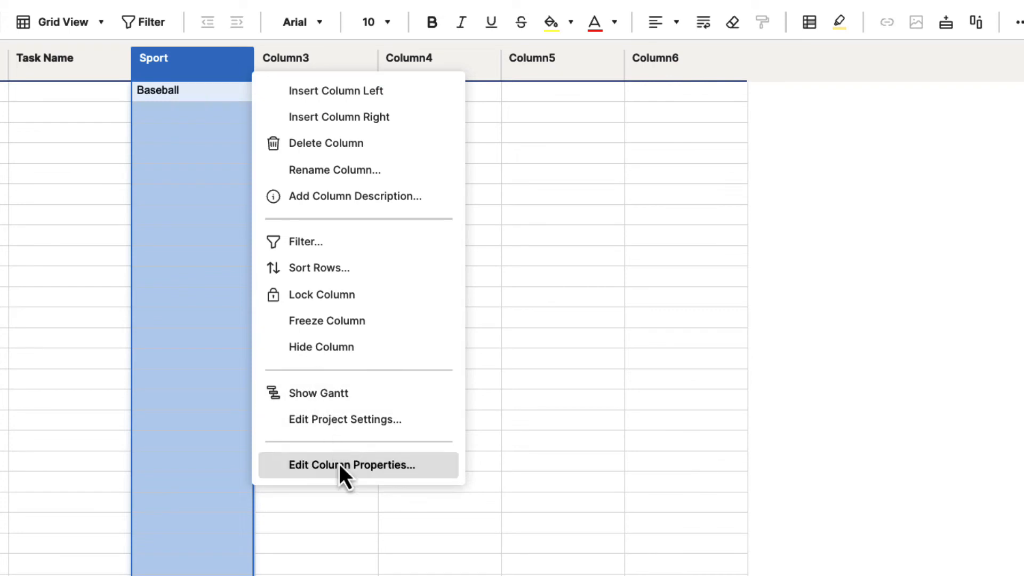
{"action": "left_click", "coordinate": [351, 464]}
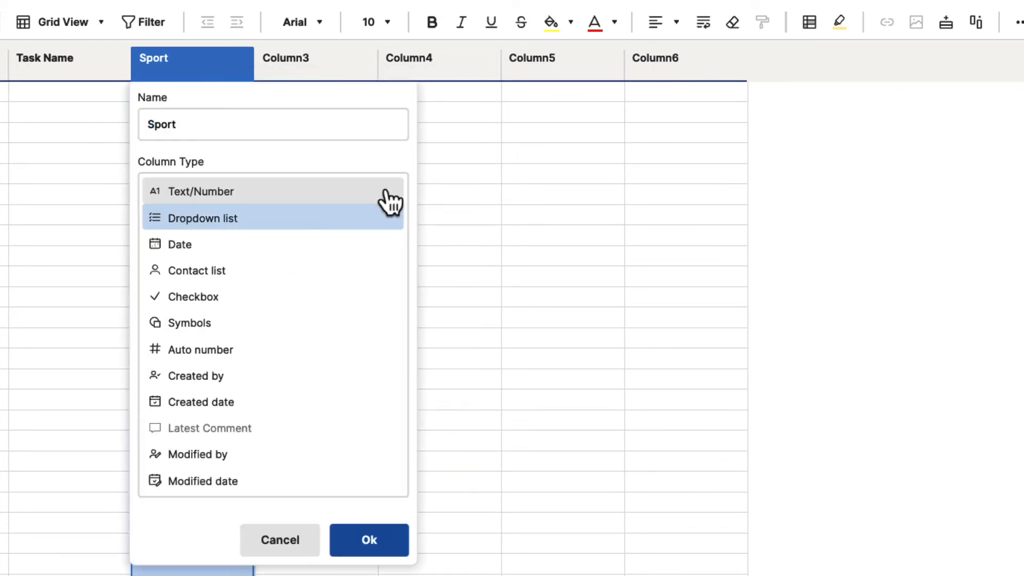
{"action": "mouse_move", "coordinate": [371, 203]}
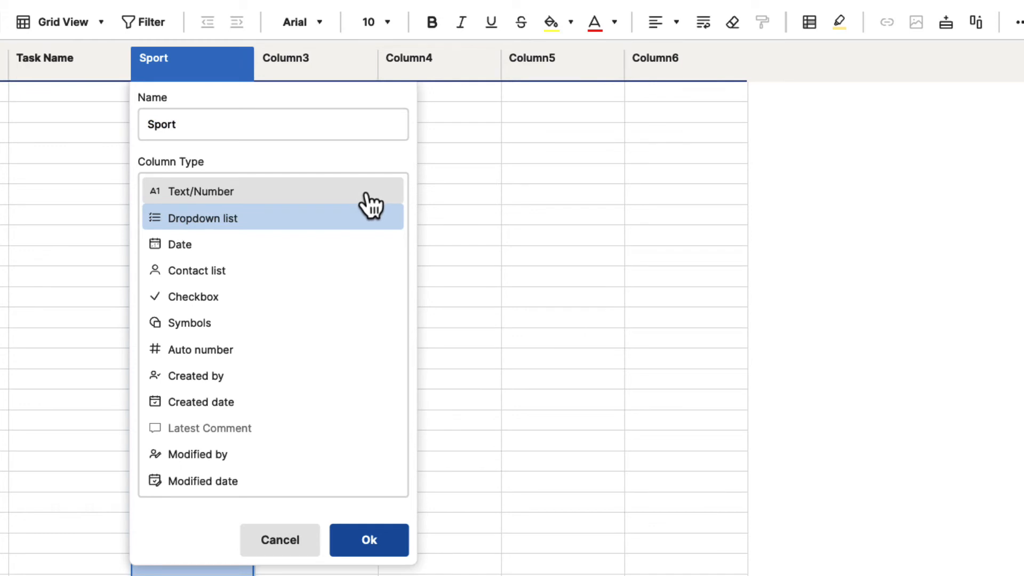
{"action": "mouse_move", "coordinate": [225, 255]}
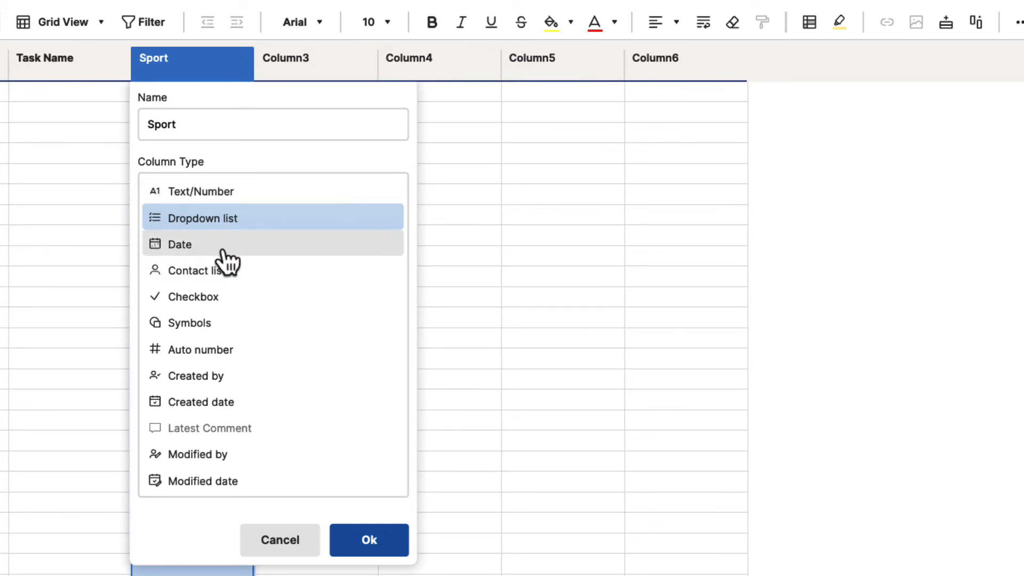
Step: Convert Sport to a column named Date of type Date, restricted to dates only
{"action": "left_click", "coordinate": [179, 244]}
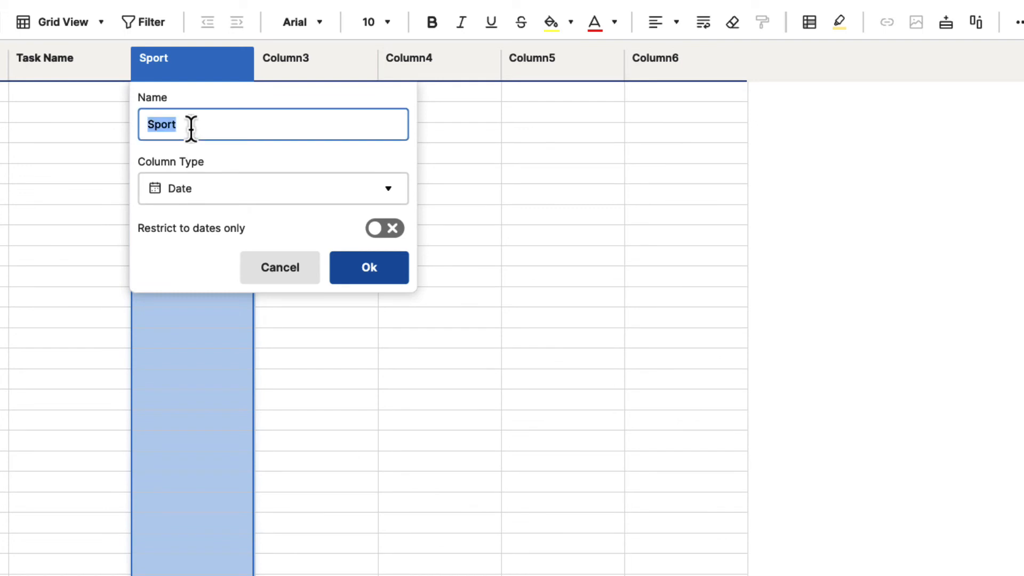
{"action": "type", "text": "Date"}
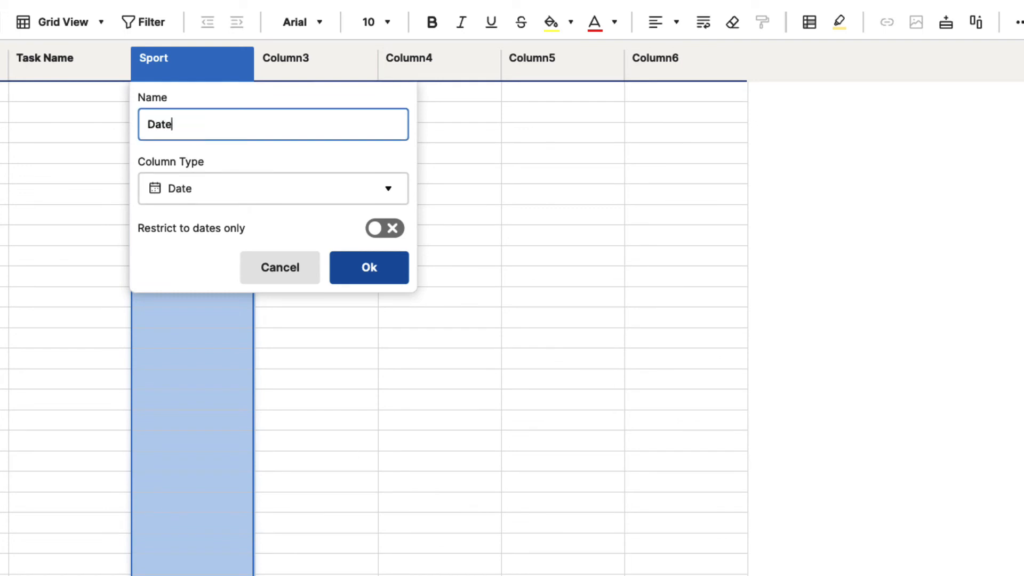
{"action": "mouse_move", "coordinate": [229, 252]}
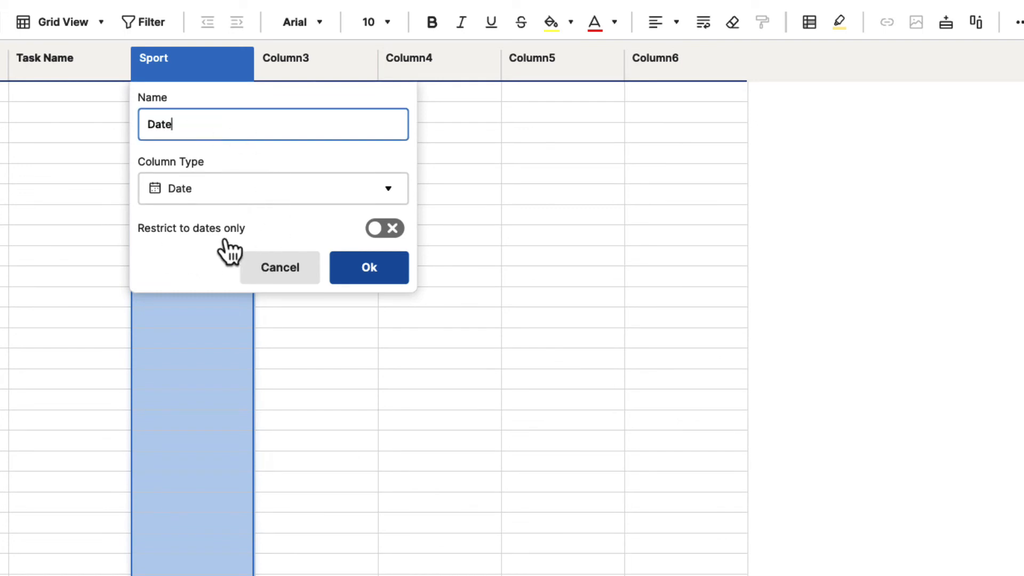
{"action": "mouse_move", "coordinate": [157, 252]}
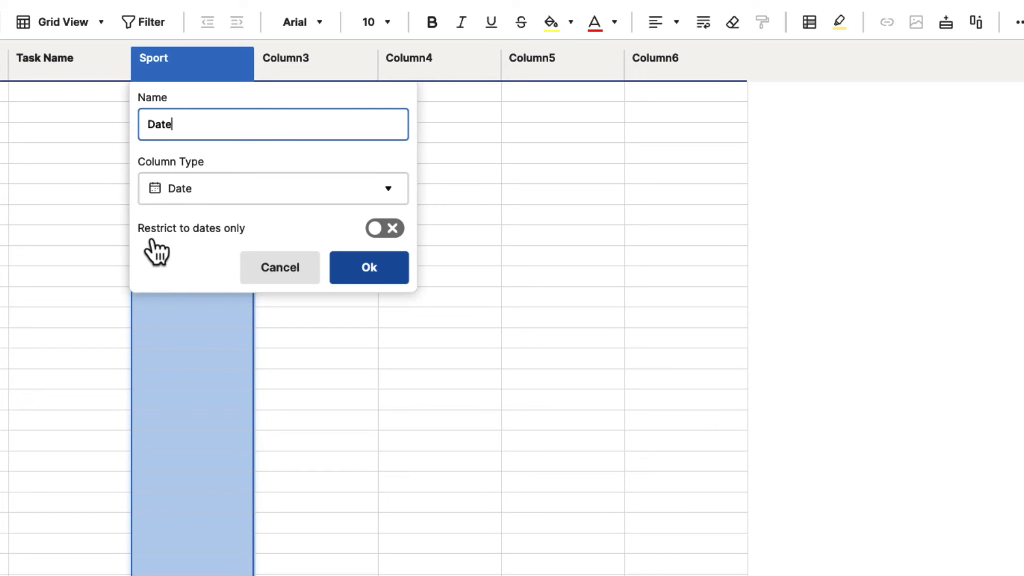
{"action": "mouse_move", "coordinate": [167, 249]}
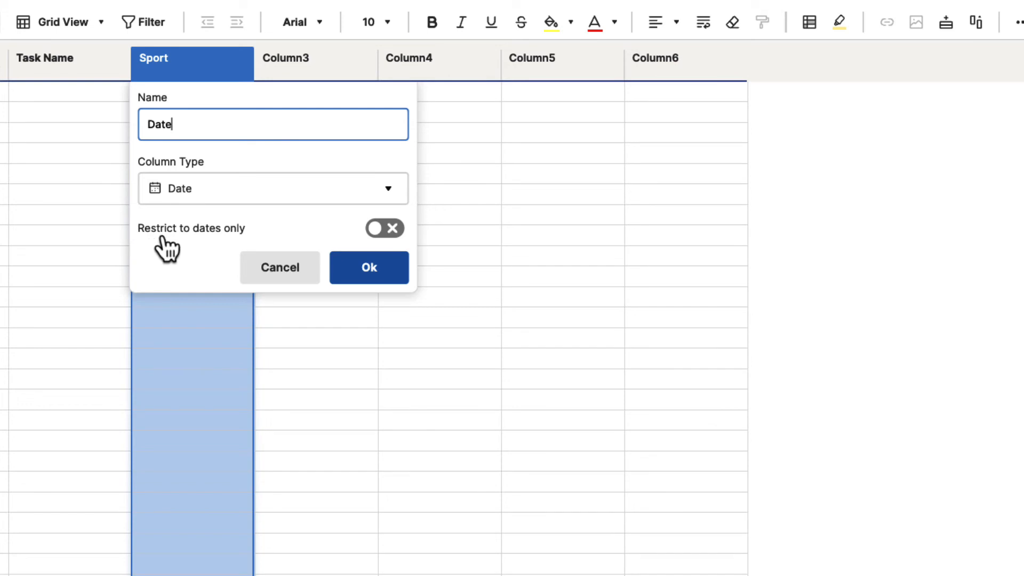
{"action": "mouse_move", "coordinate": [182, 251]}
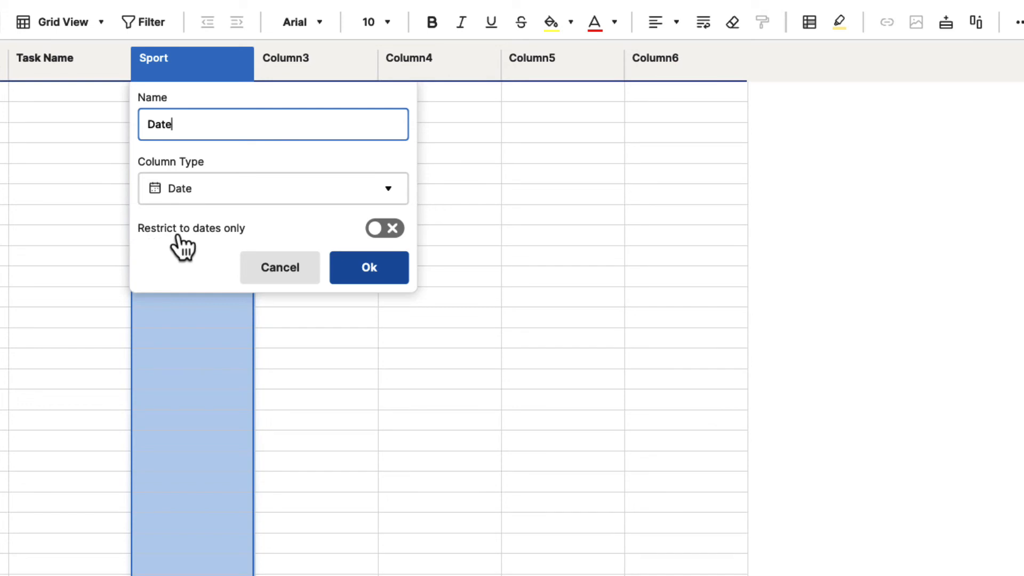
{"action": "mouse_move", "coordinate": [246, 247]}
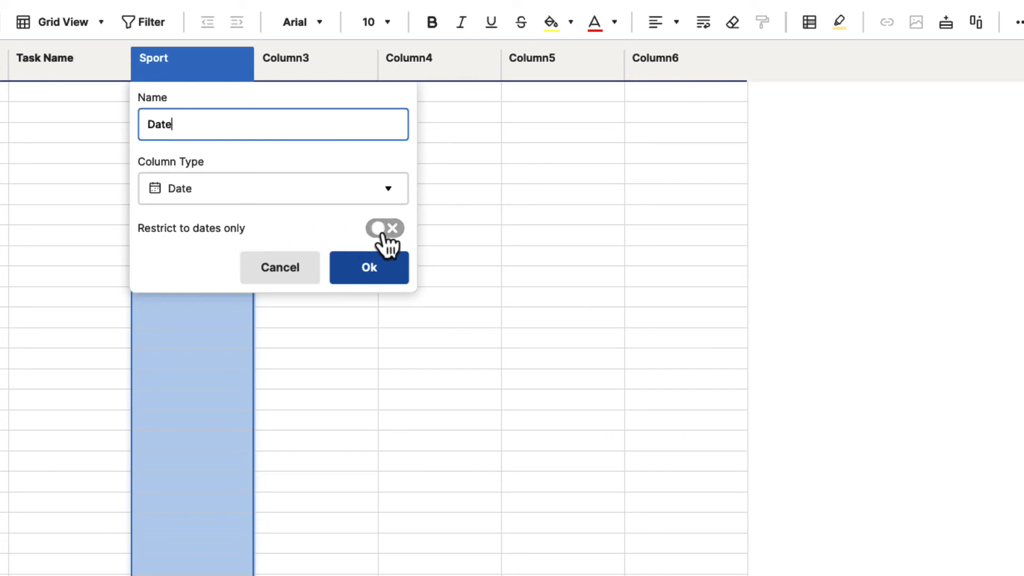
{"action": "mouse_move", "coordinate": [222, 252]}
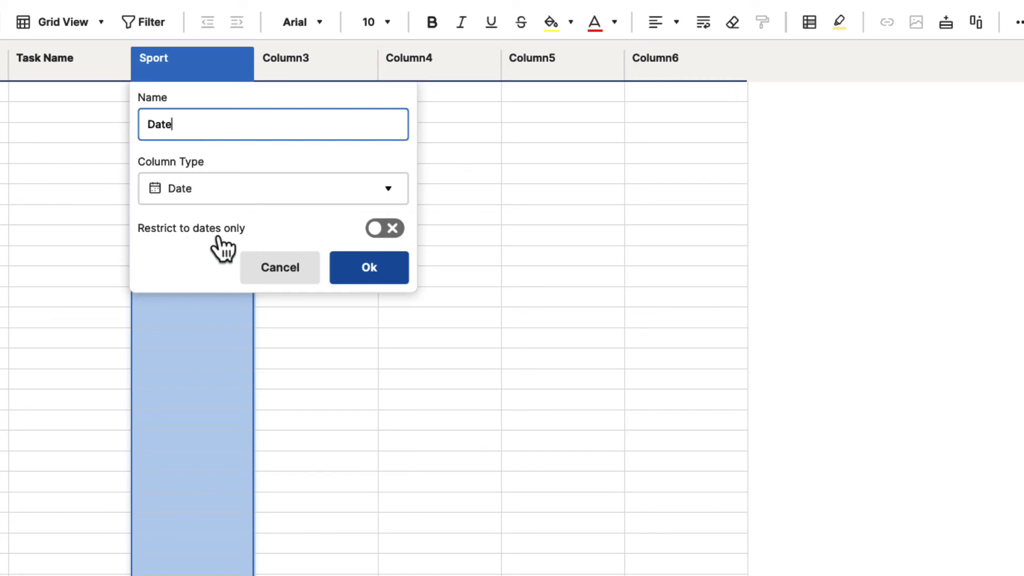
{"action": "mouse_move", "coordinate": [231, 247]}
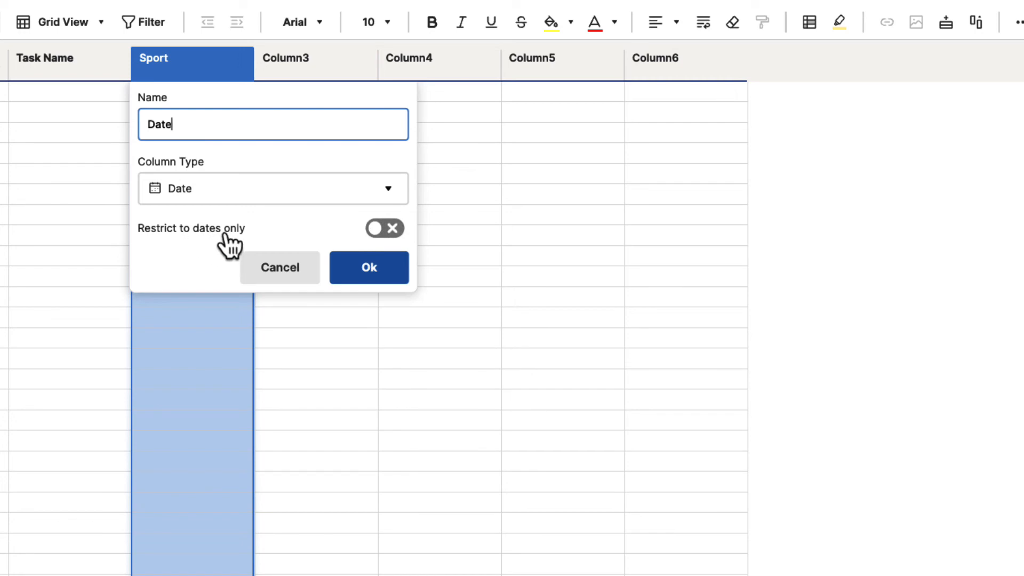
{"action": "left_click", "coordinate": [385, 228]}
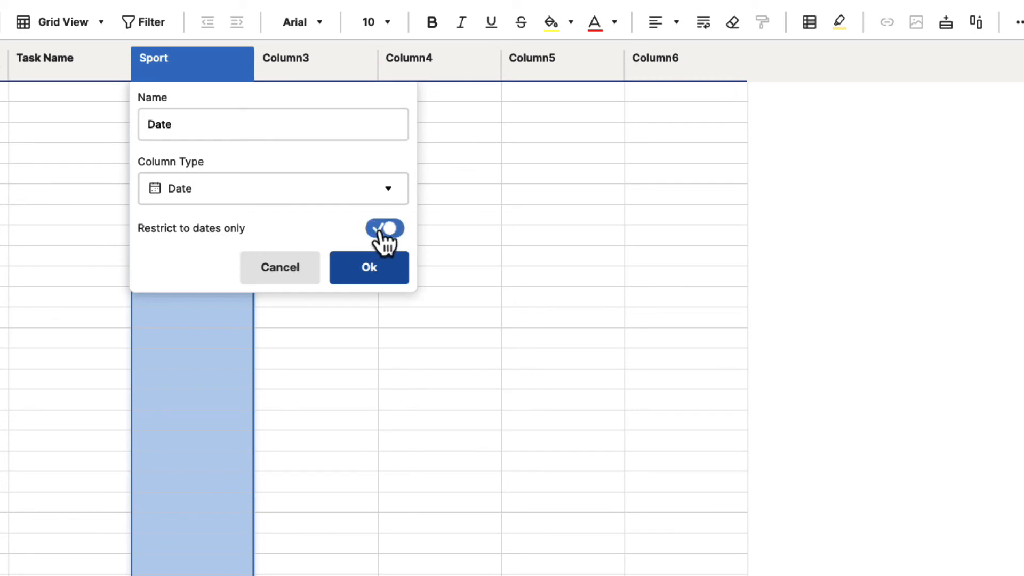
{"action": "left_click", "coordinate": [368, 266]}
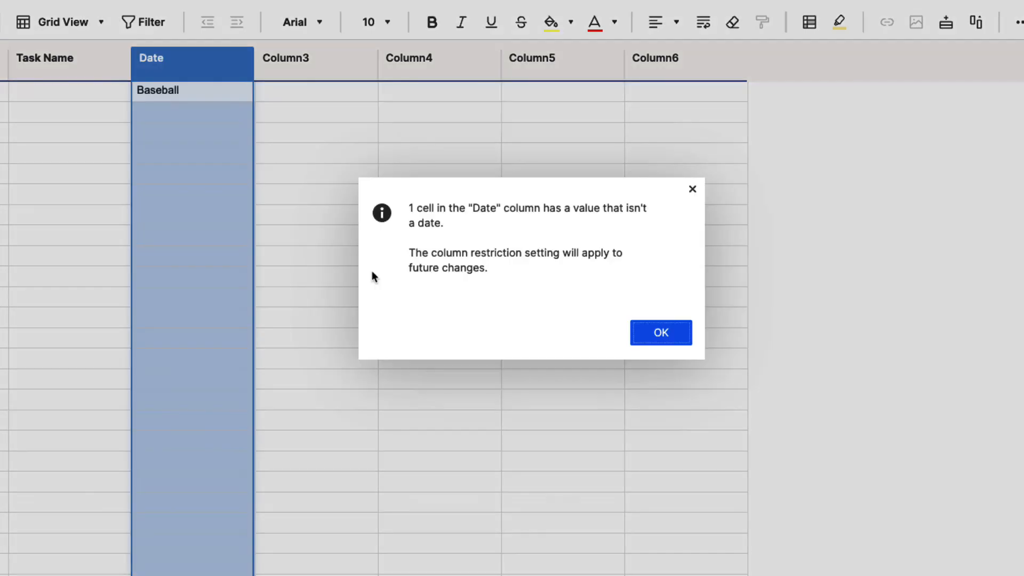
{"action": "mouse_move", "coordinate": [490, 232]}
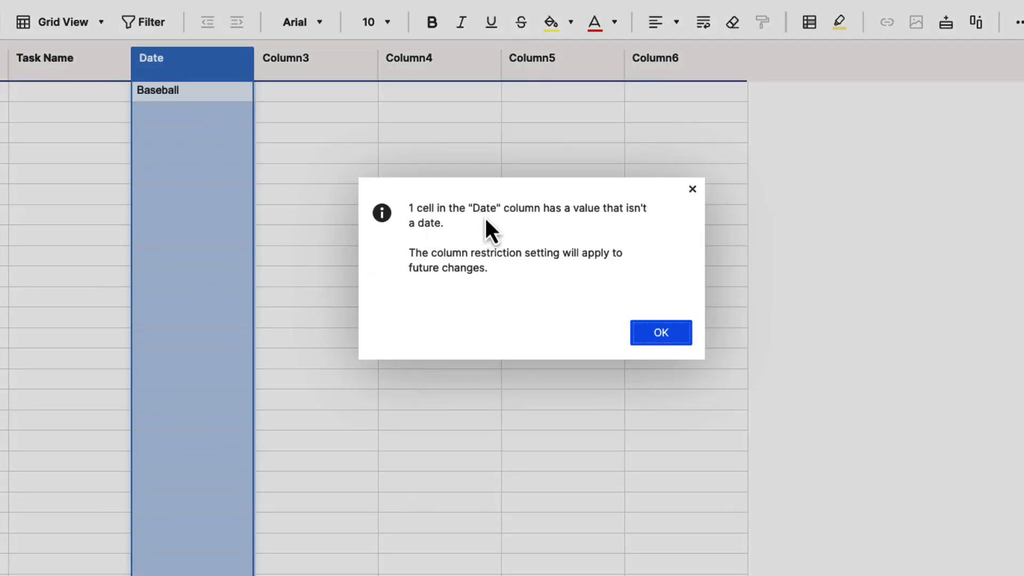
{"action": "mouse_move", "coordinate": [436, 271]}
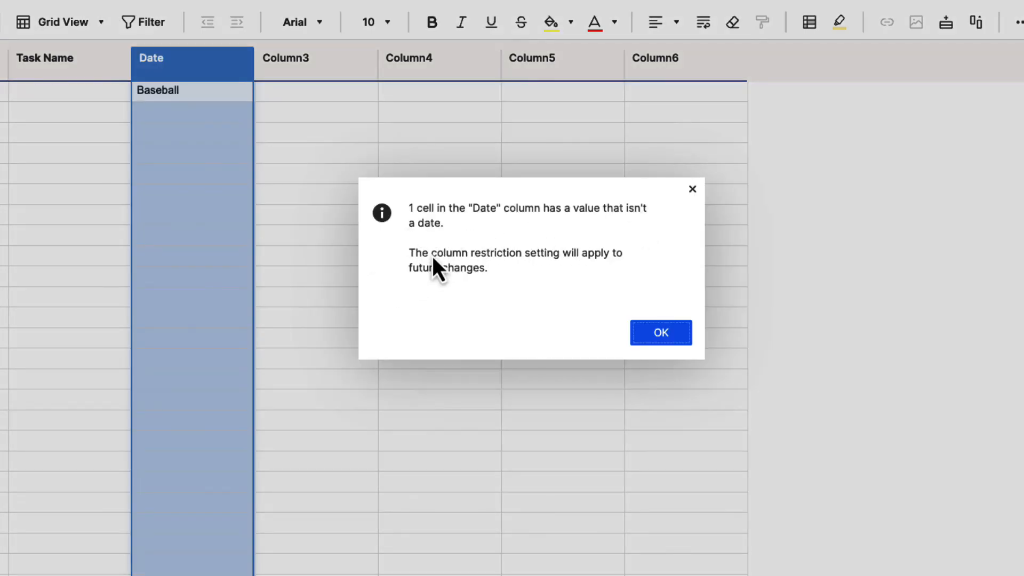
{"action": "mouse_move", "coordinate": [486, 287]}
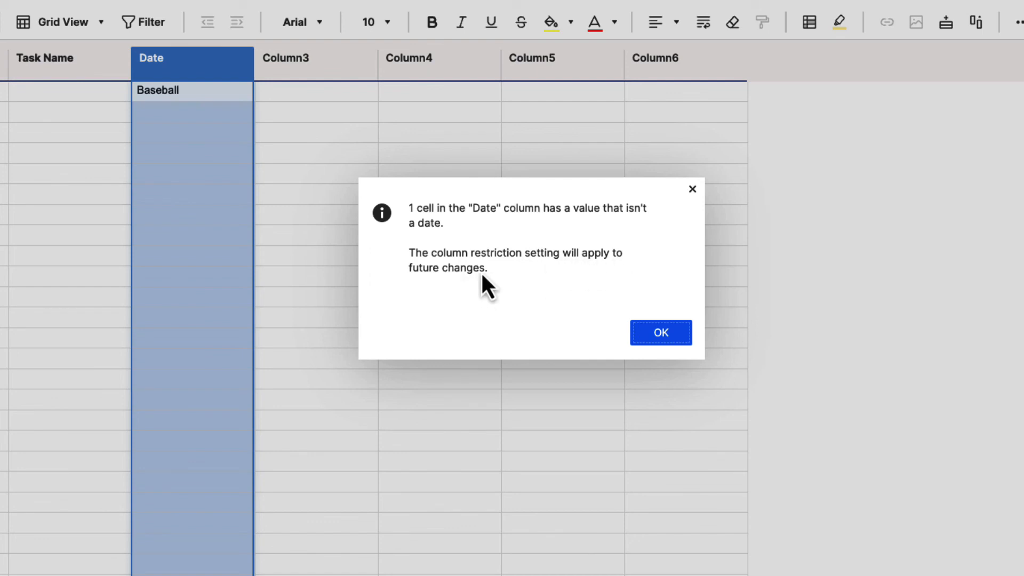
Step: Acknowledge the warning that one Date cell holds a non-date value
{"action": "left_click", "coordinate": [660, 332]}
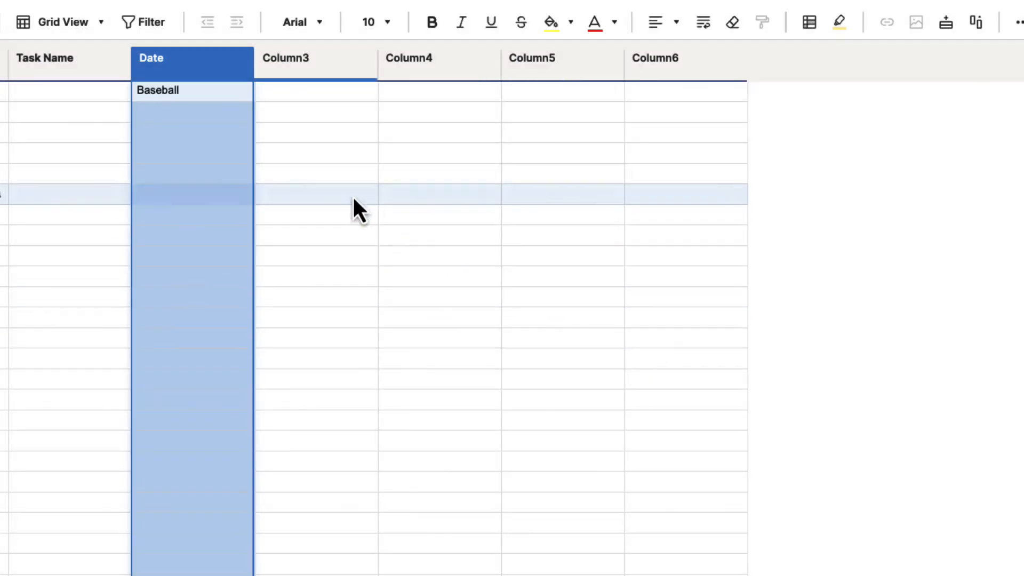
Step: Replace Baseball in the first Date cell with 09/12/22 picked from the calendar
{"action": "left_click", "coordinate": [176, 90]}
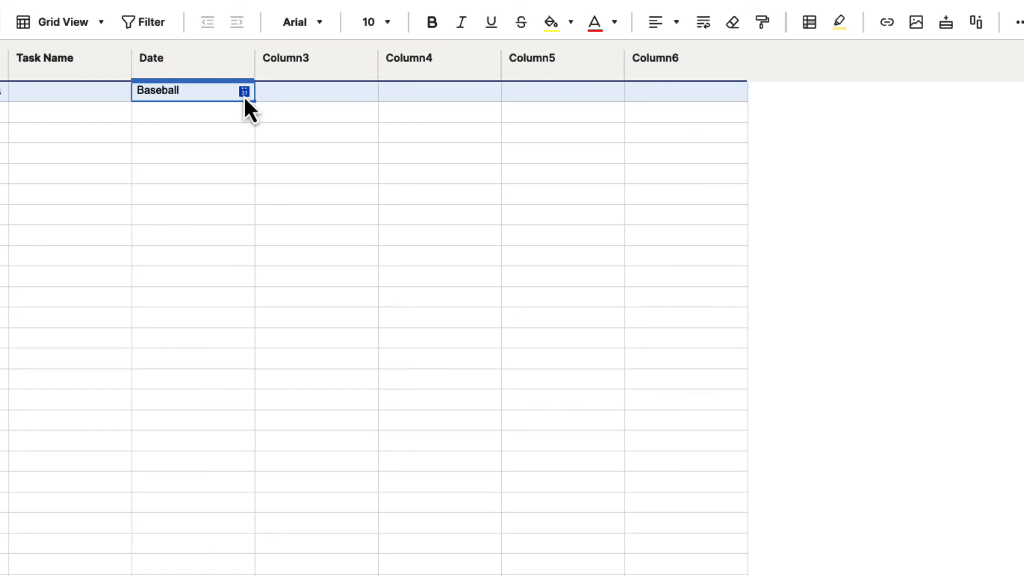
{"action": "left_click", "coordinate": [243, 89]}
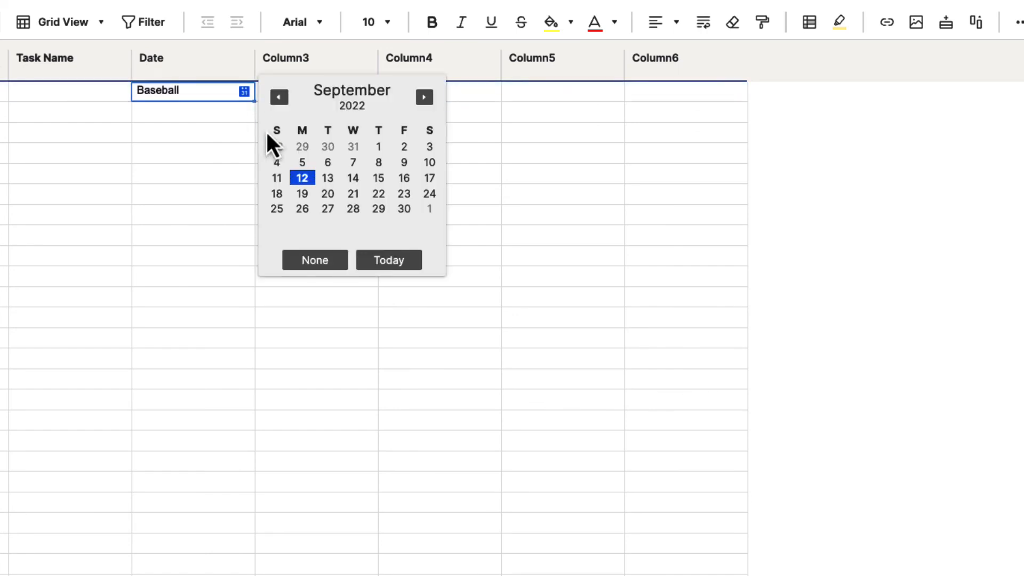
{"action": "left_click", "coordinate": [301, 178]}
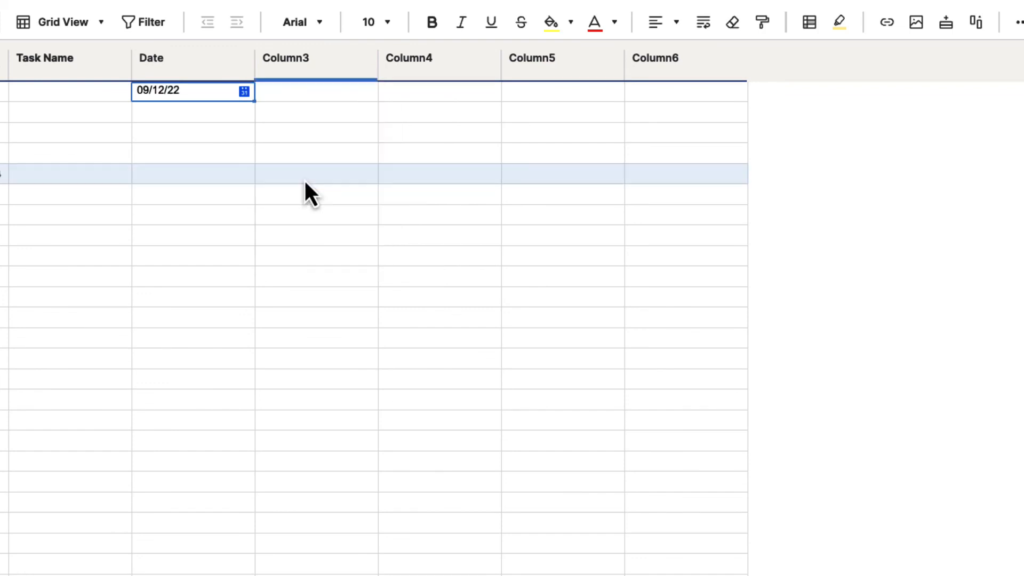
{"action": "left_click", "coordinate": [193, 133]}
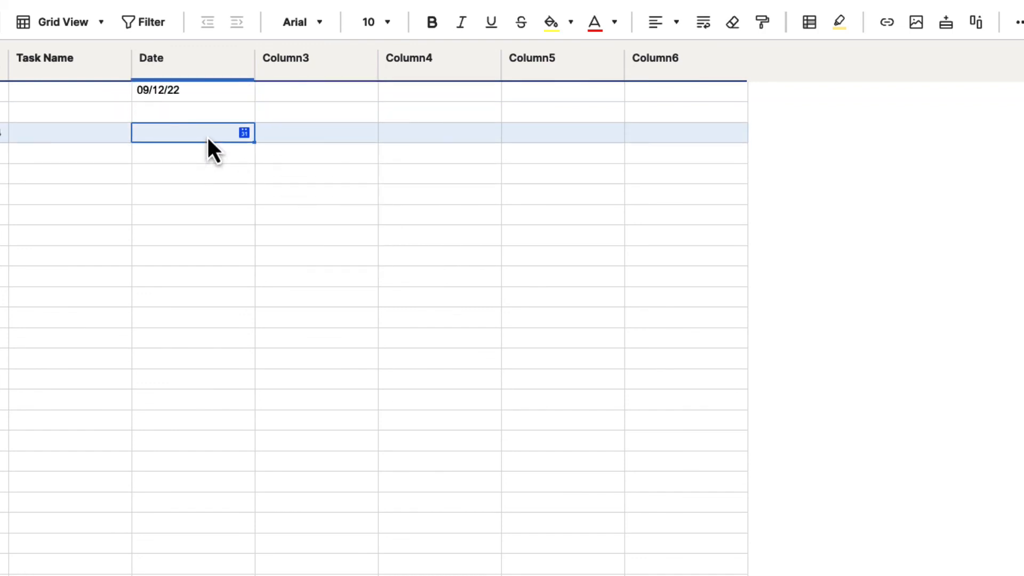
{"action": "left_click", "coordinate": [191, 194]}
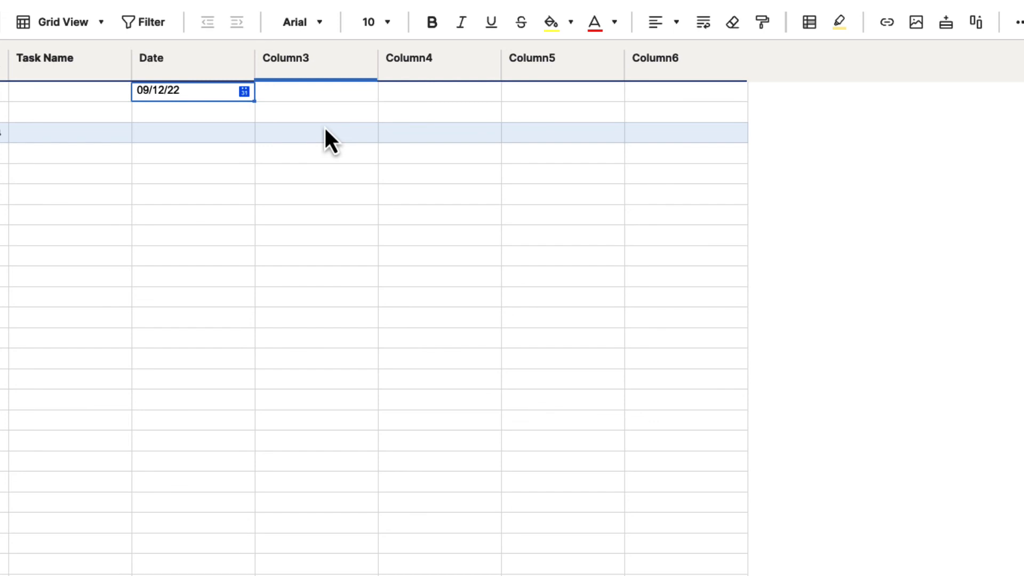
{"action": "left_click", "coordinate": [300, 108]}
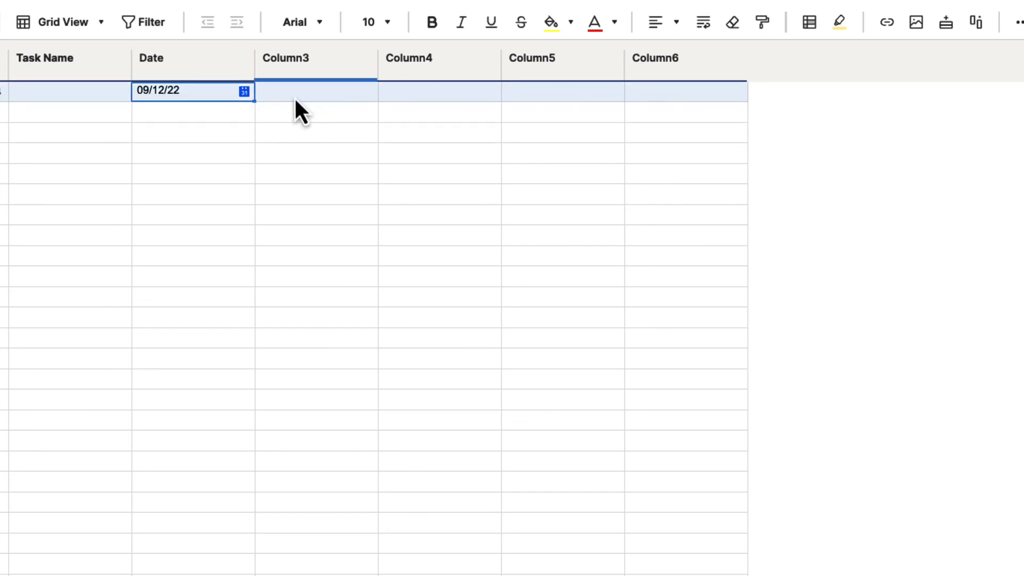